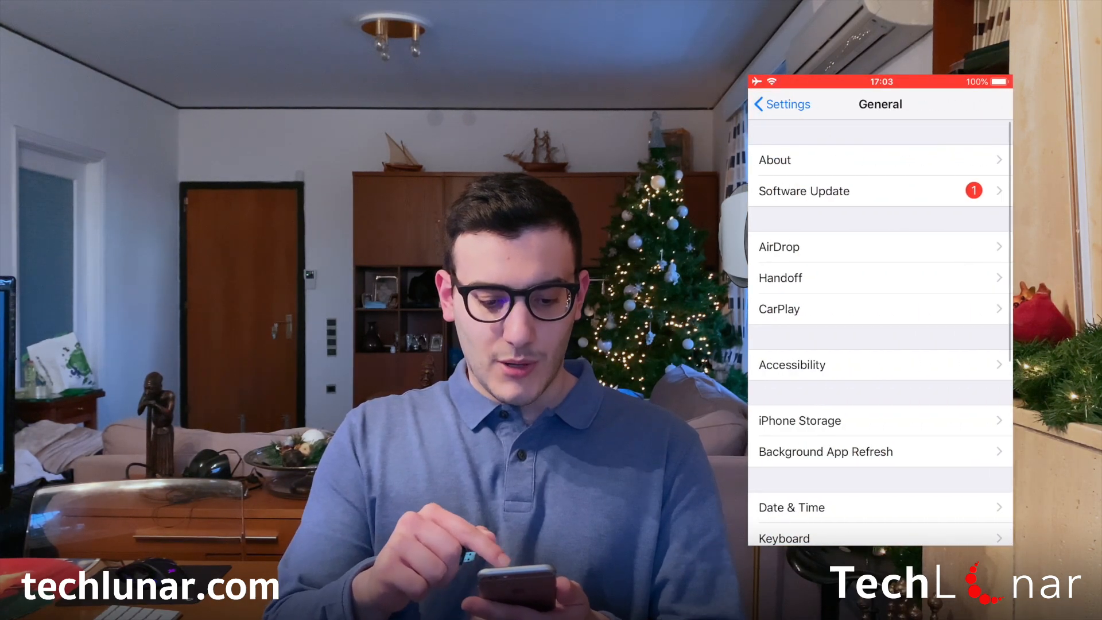
Step: View the iPhone's About page showing iOS 12.0.1, capacity and serial details
click(774, 159)
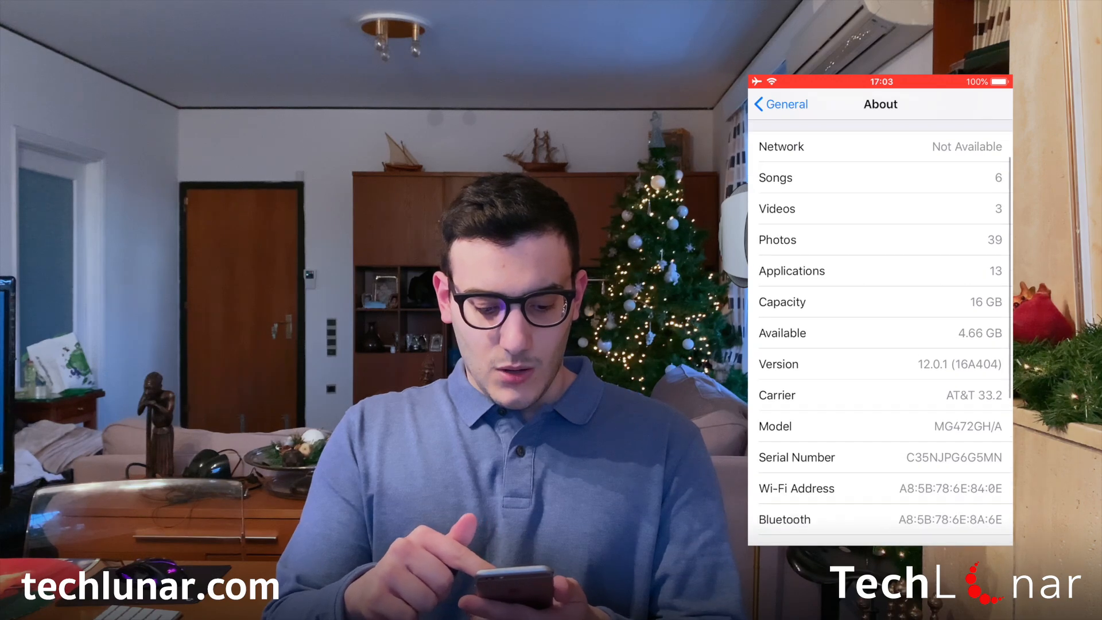
scroll(down, 3)
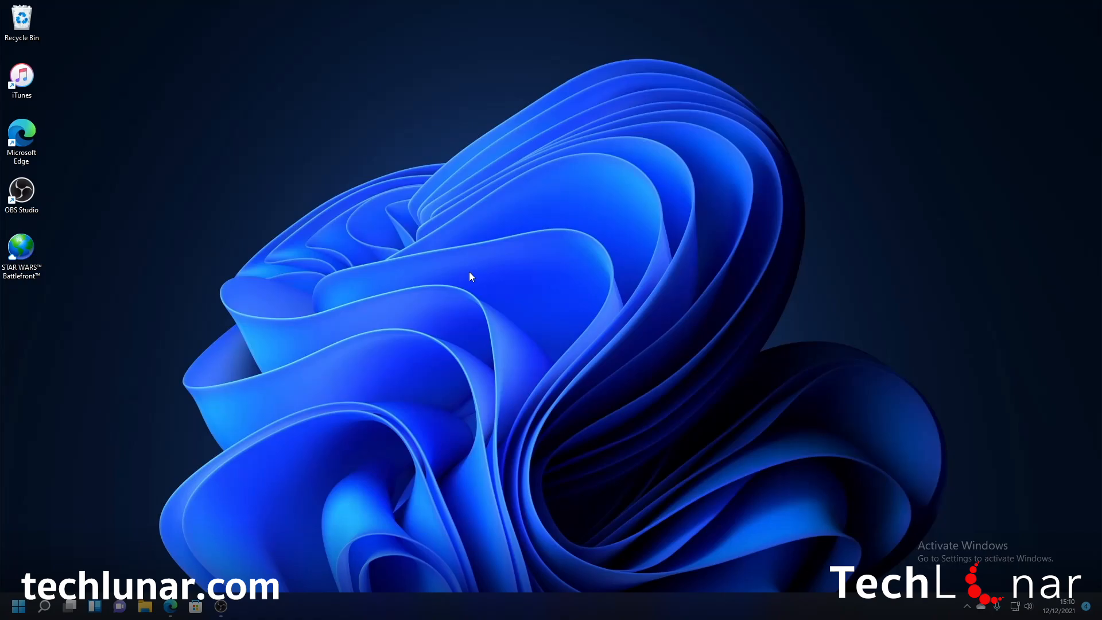
mouse_move(176, 534)
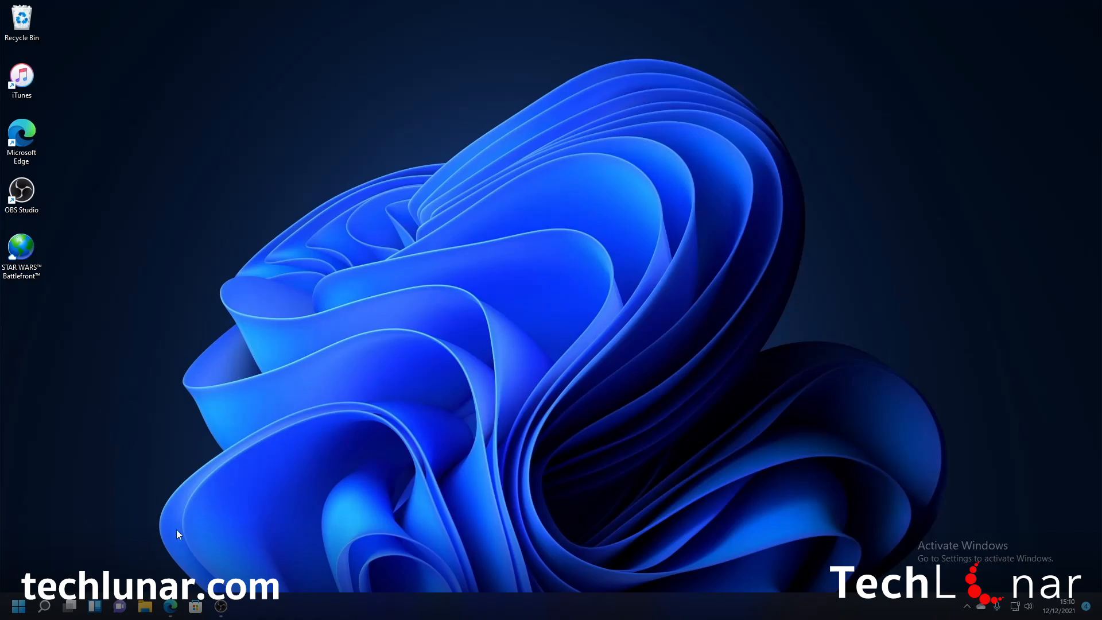
Step: Show This PC's drive list, including Georges USB (E:) and Local Disk D
click(145, 605)
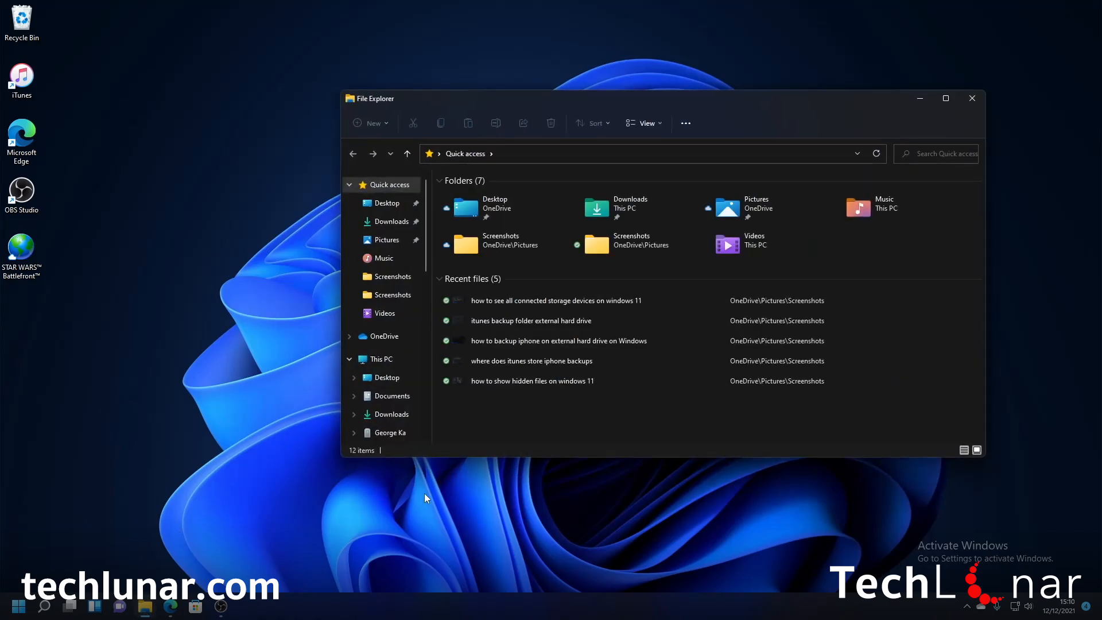
click(380, 359)
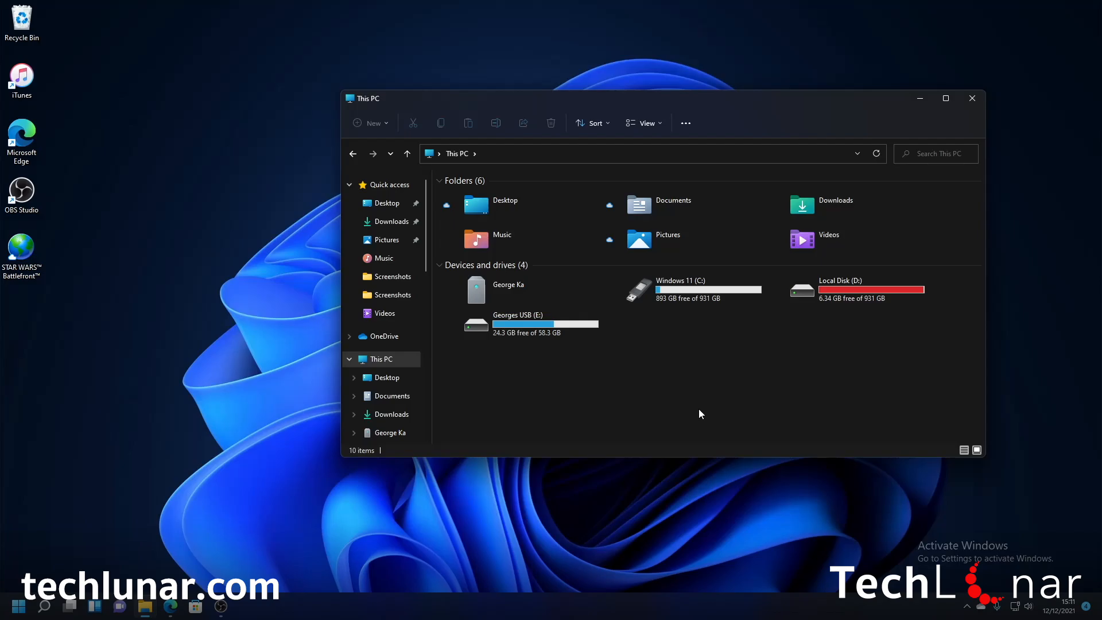
mouse_move(642, 123)
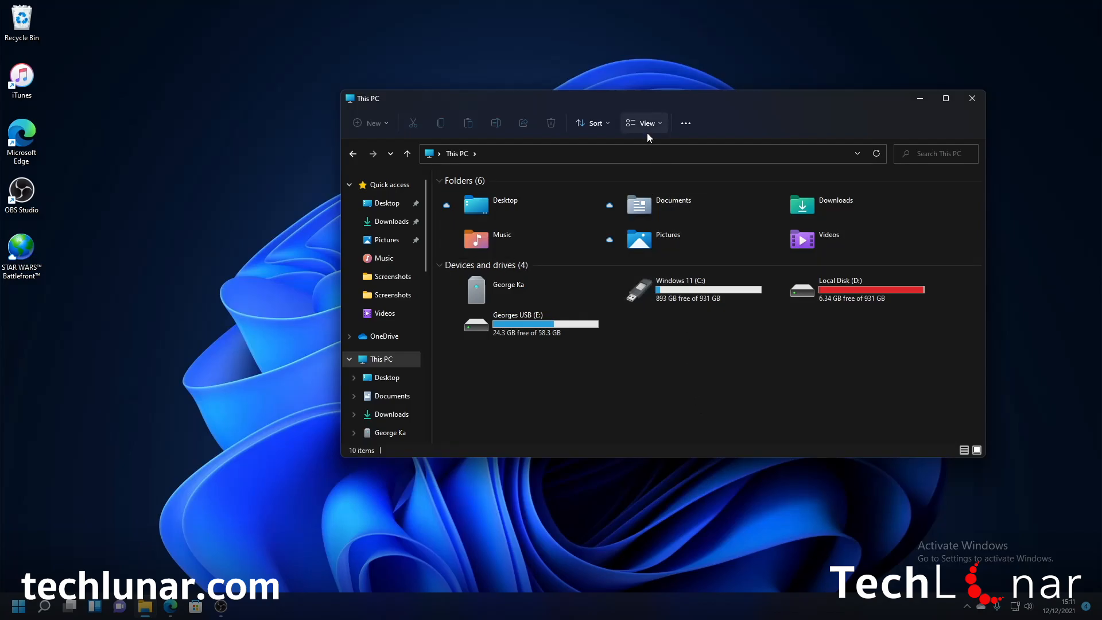
Step: Enable showing hidden items in File Explorer's View options
click(645, 123)
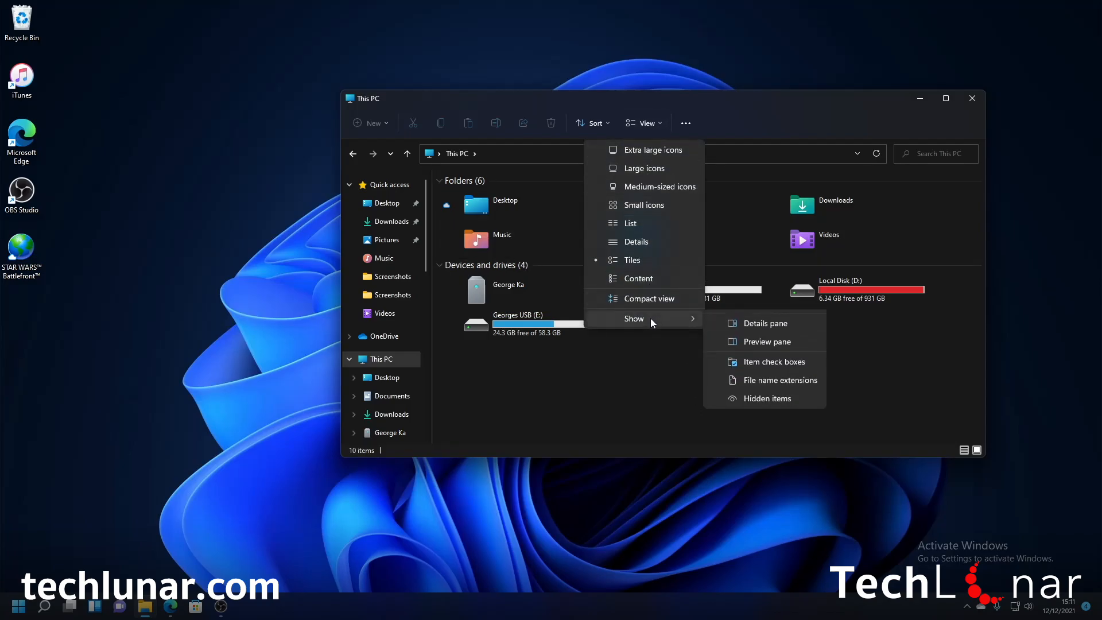
mouse_move(767, 416)
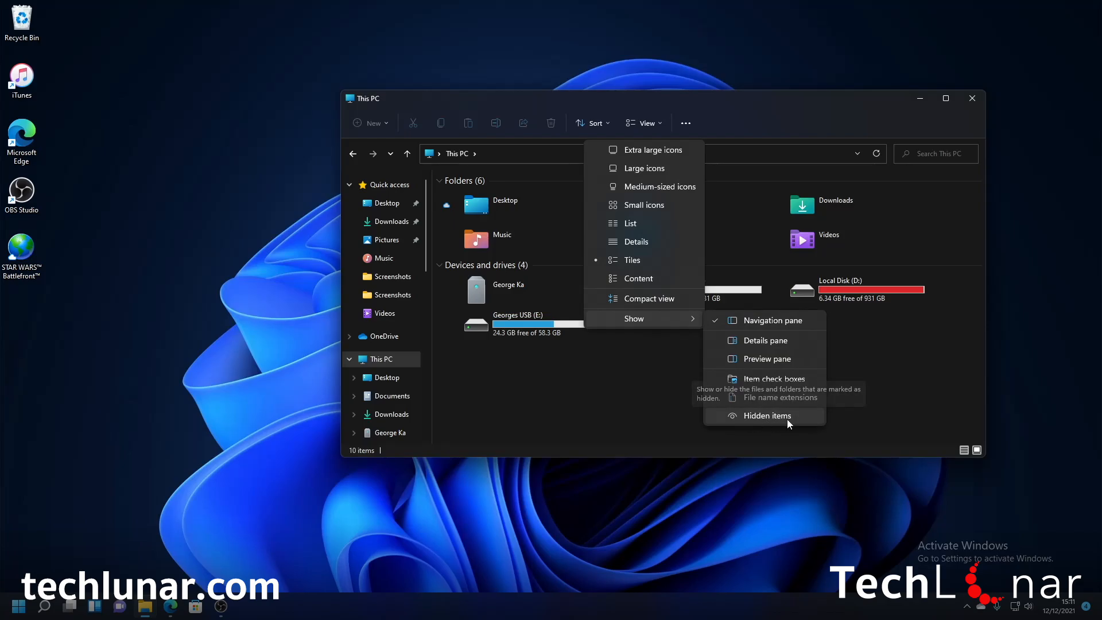
click(766, 416)
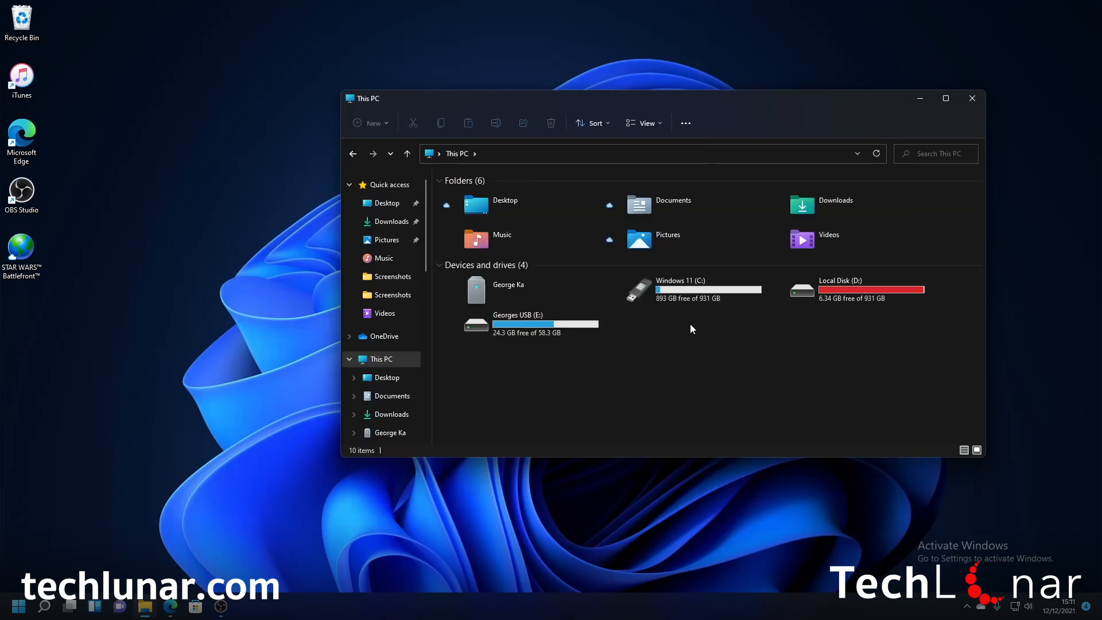
mouse_move(653, 290)
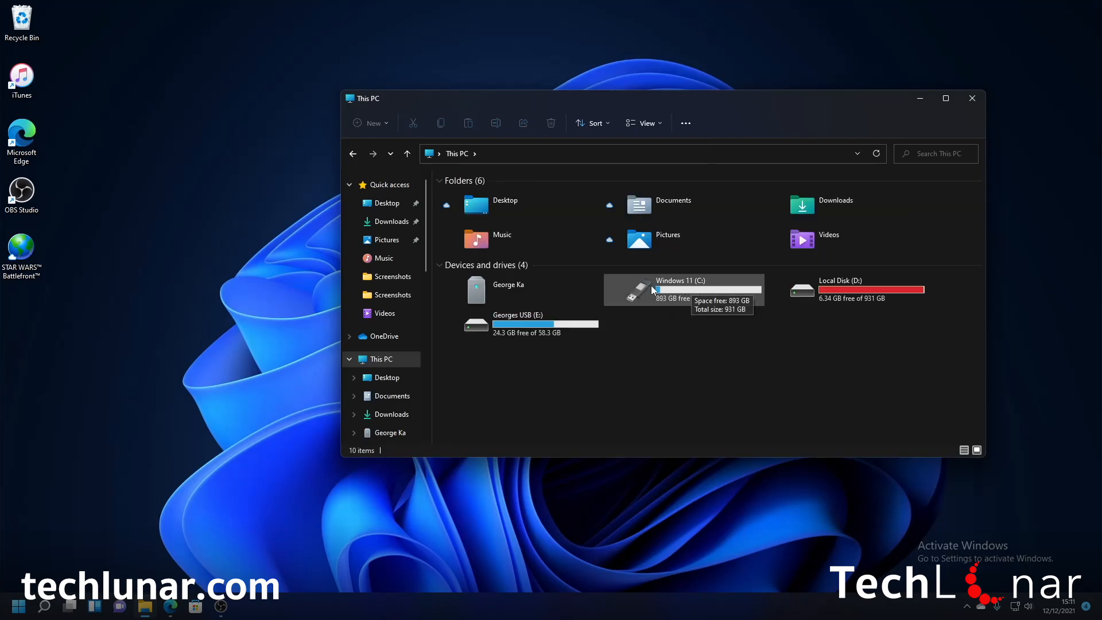
Step: Browse C:\Users into the georg profile folder where AppData is listed
double_click(682, 288)
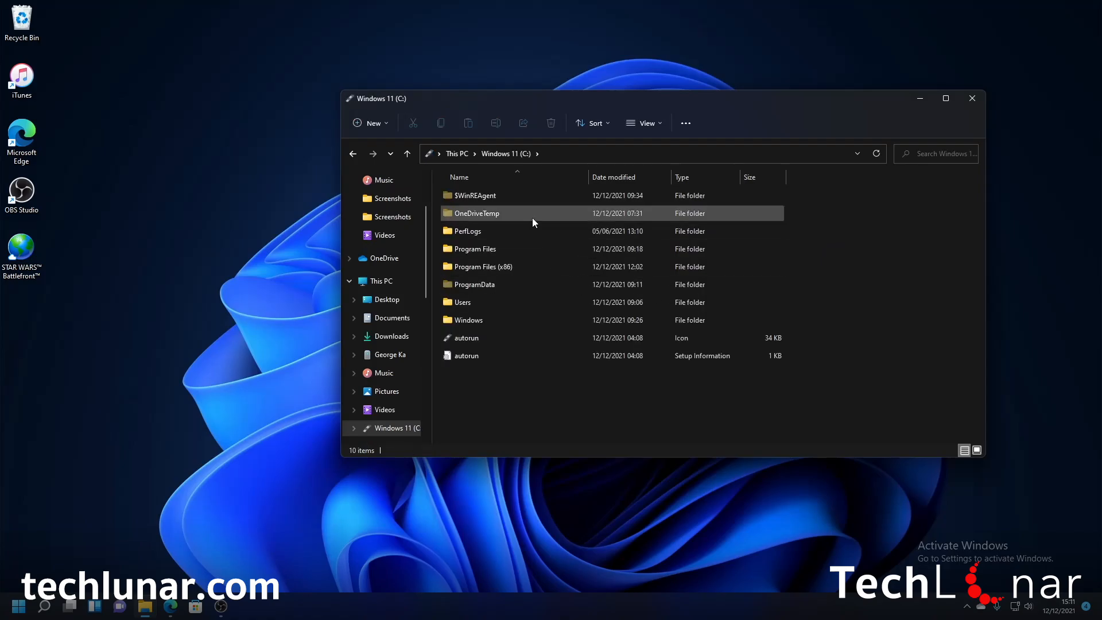
double_click(463, 302)
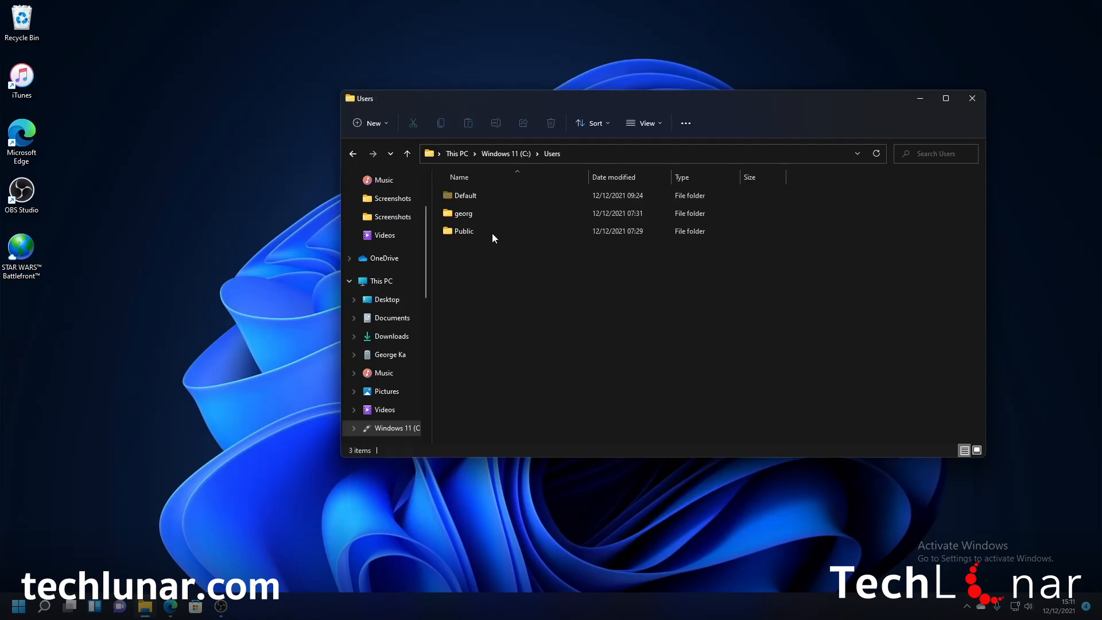
mouse_move(484, 213)
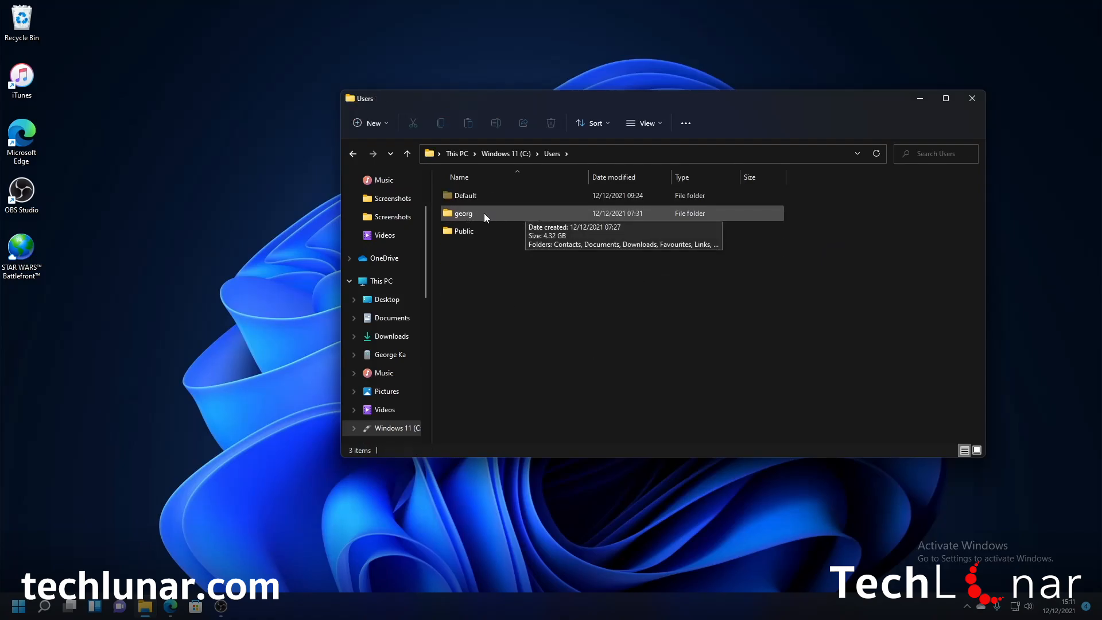
double_click(461, 213)
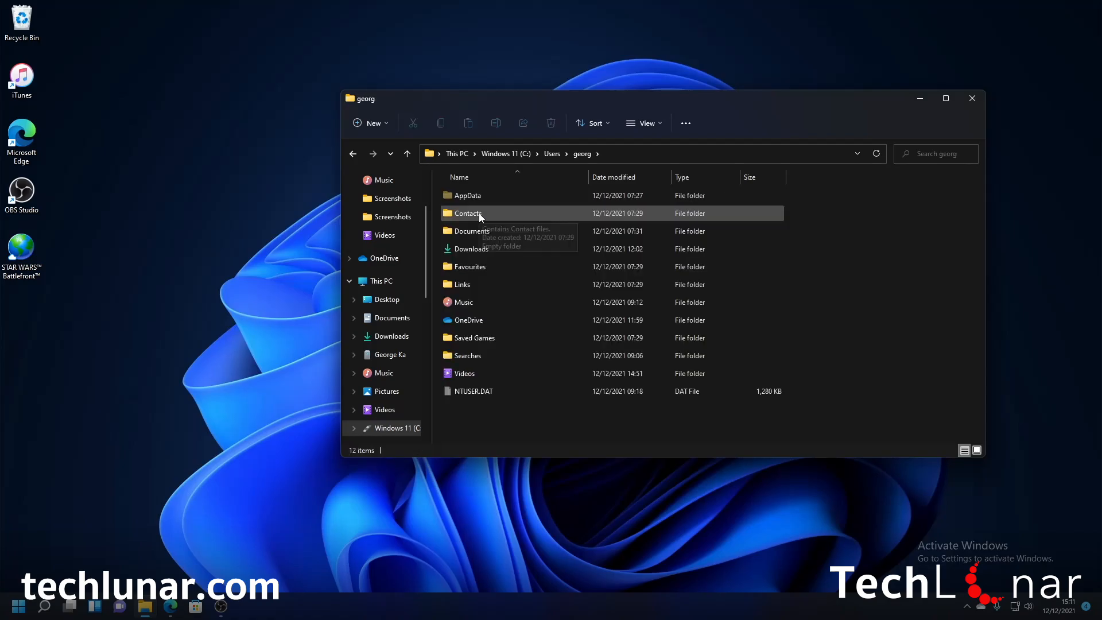
mouse_move(503, 209)
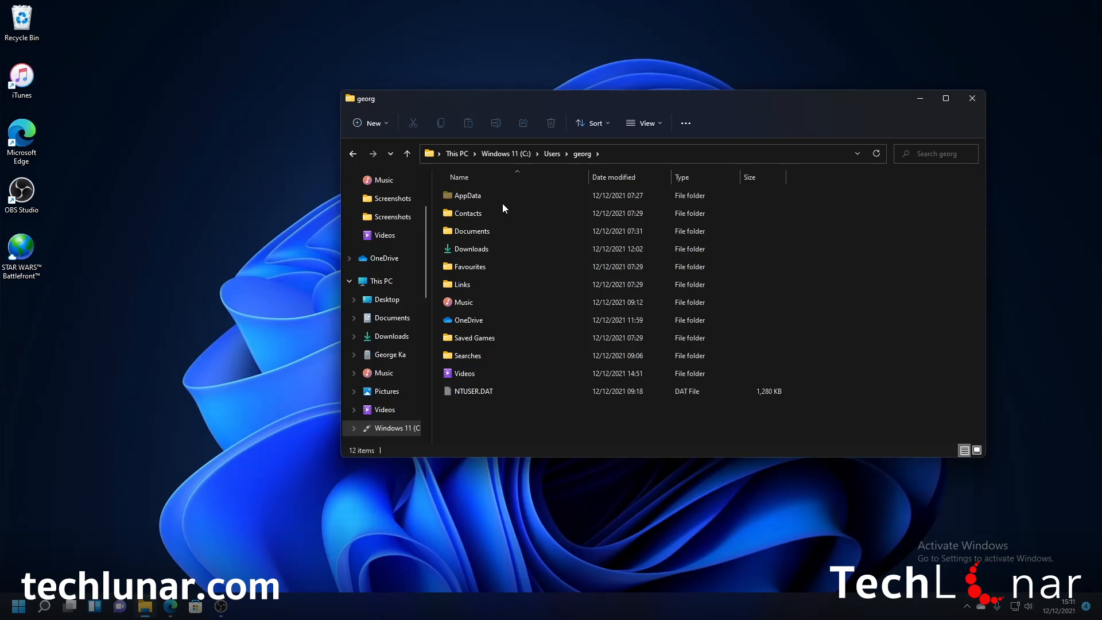
click(467, 213)
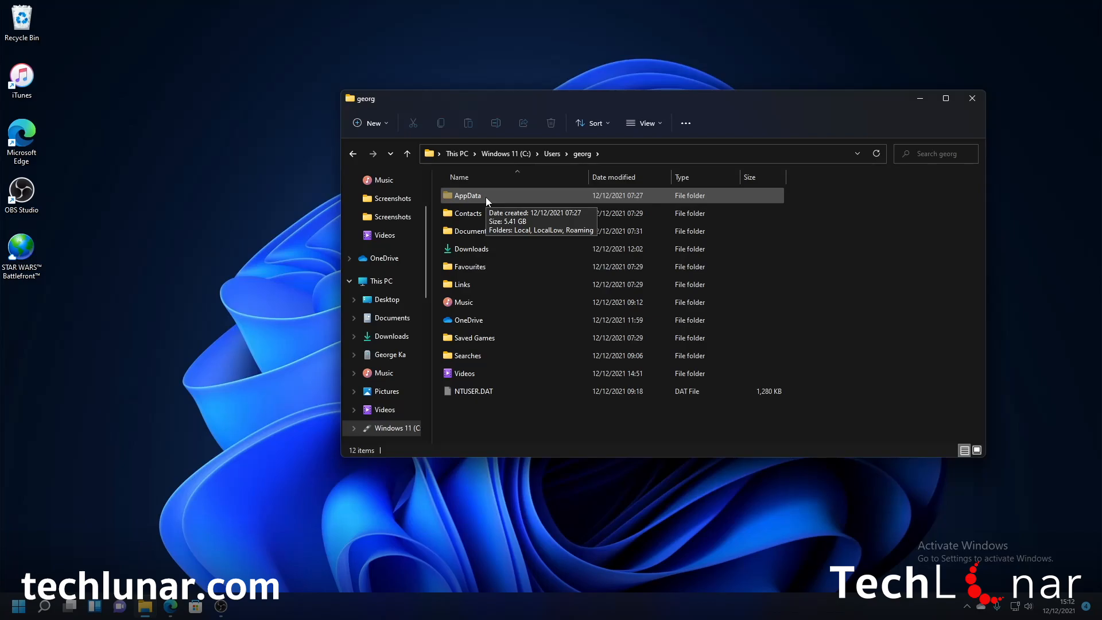
Step: Navigate AppData\Roaming\Apple Computer\MobileSync, check the Backup folder's device backup, and return to MobileSync
double_click(467, 195)
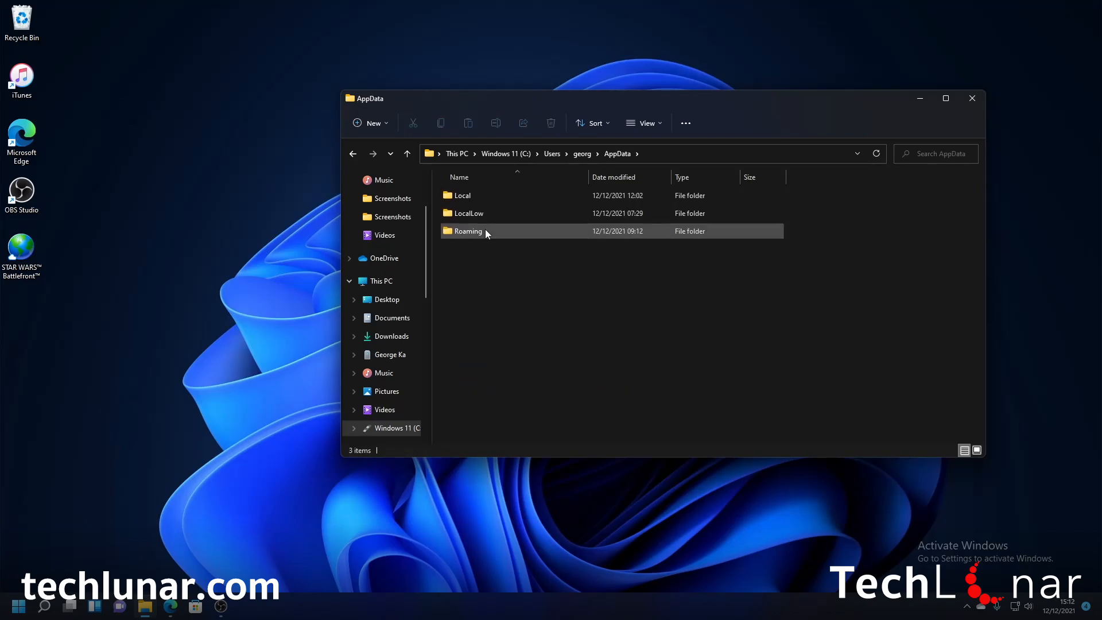
double_click(468, 230)
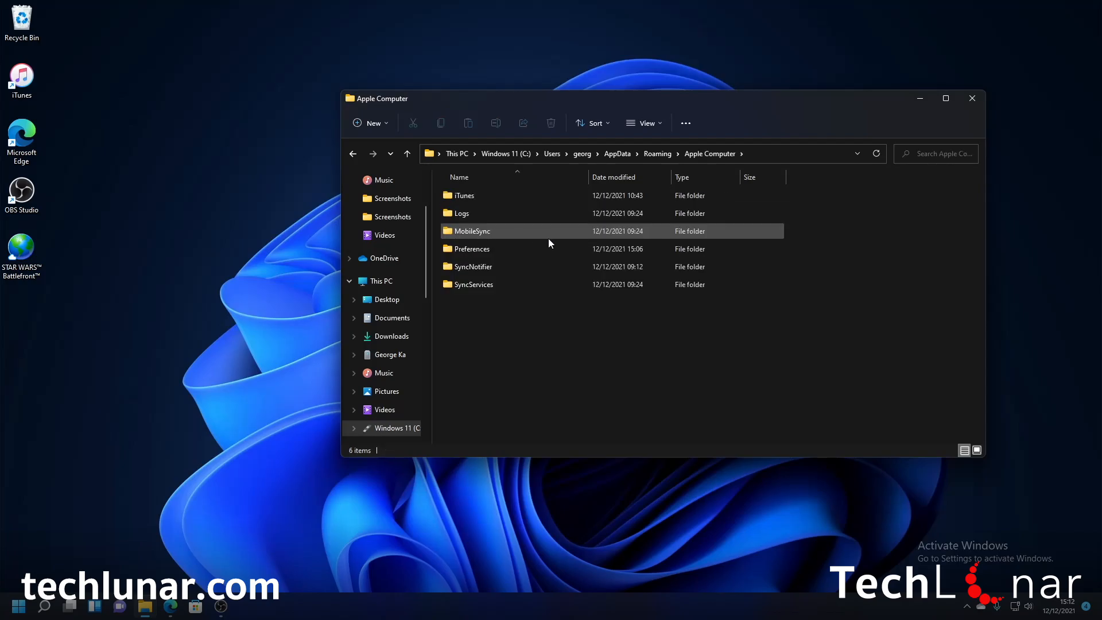
mouse_move(502, 232)
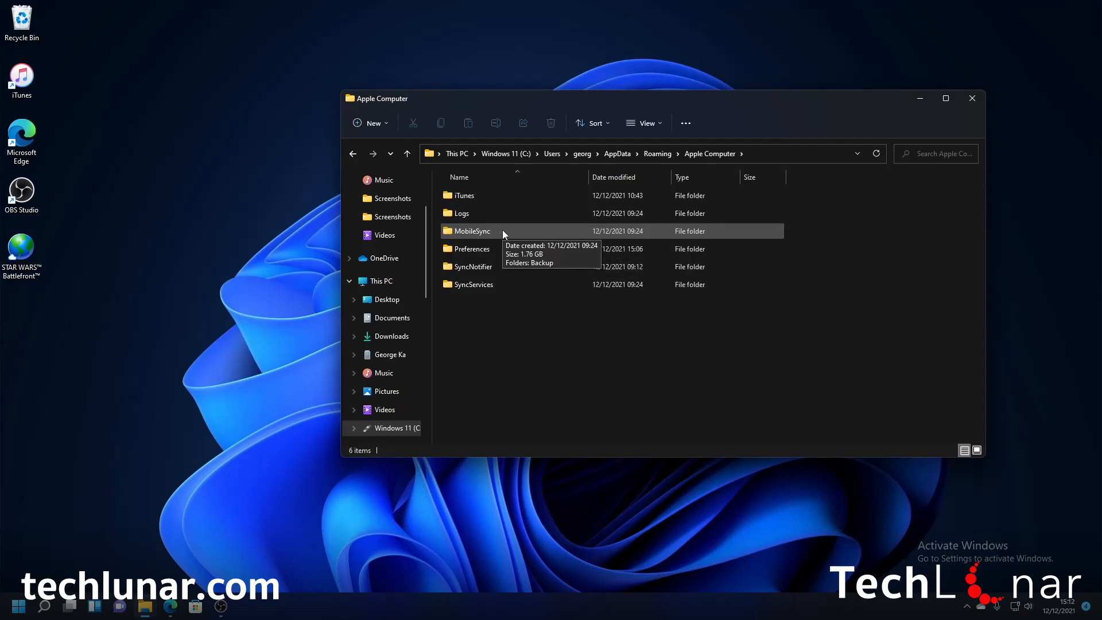
double_click(472, 231)
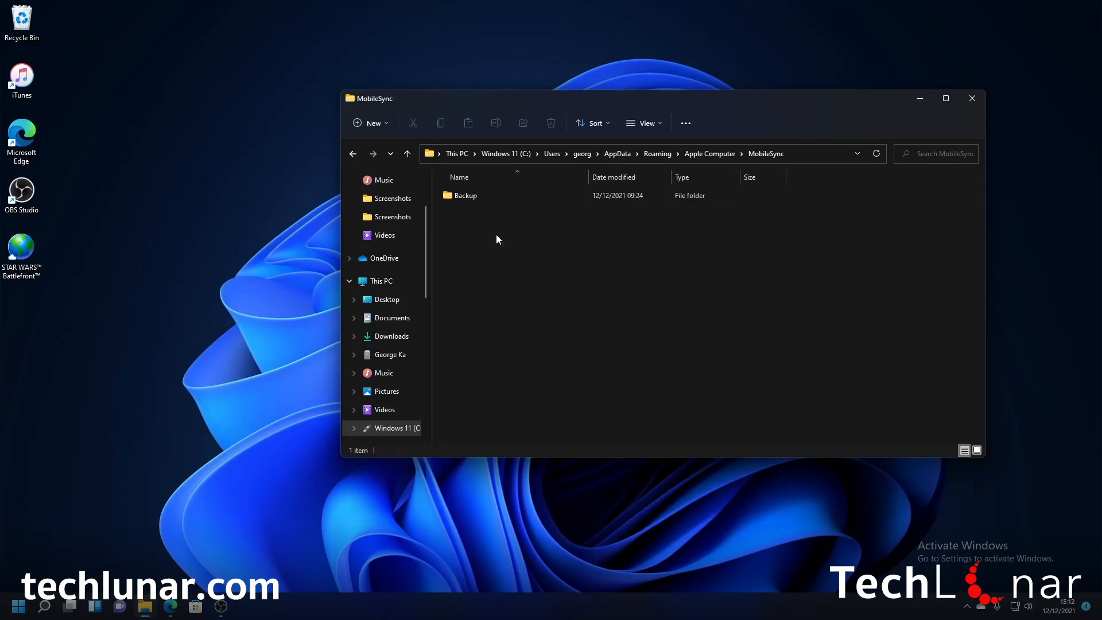
double_click(465, 195)
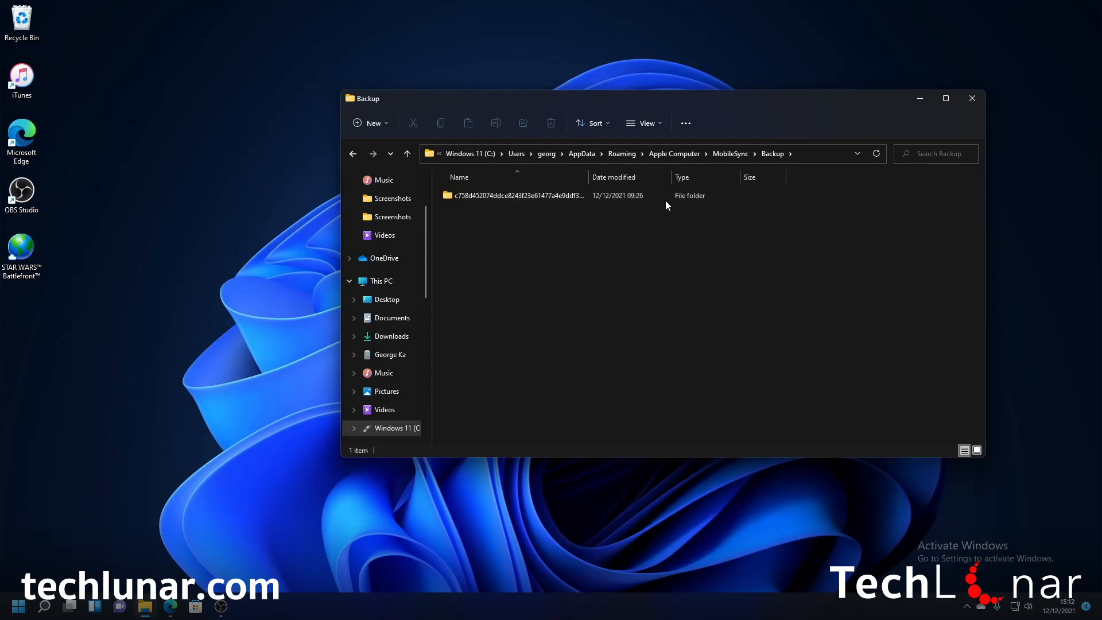
click(517, 195)
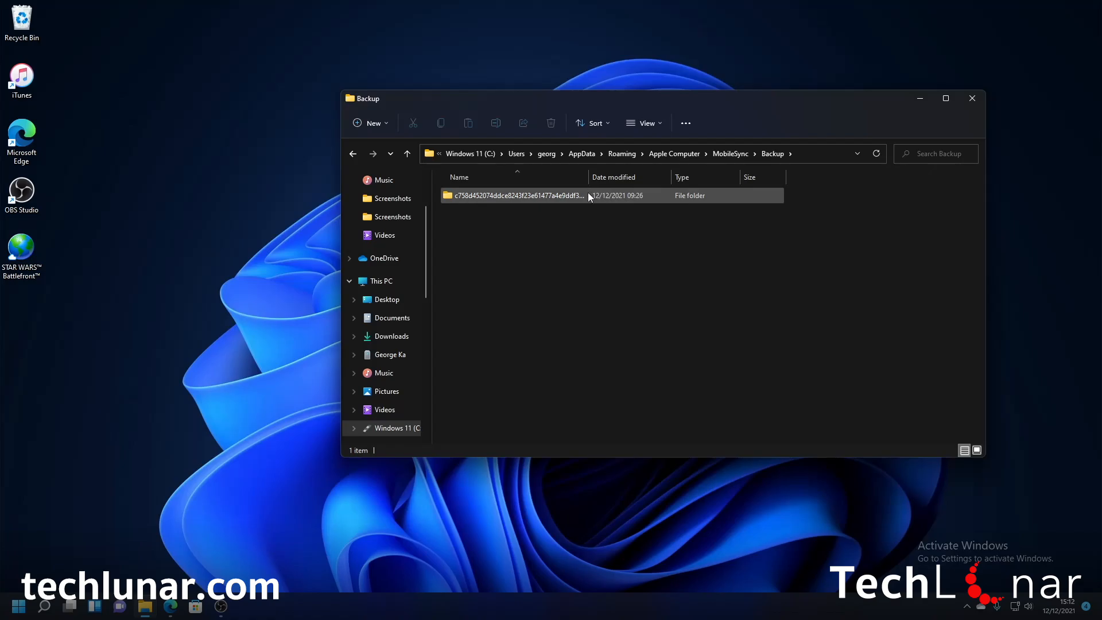
click(352, 153)
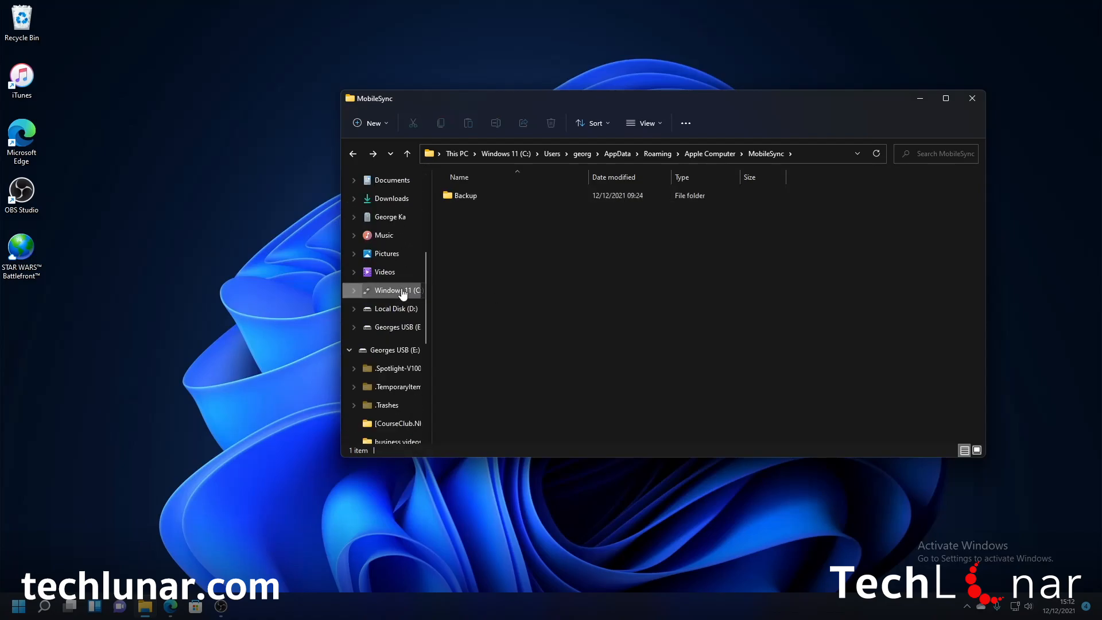
Step: Open Georges USB (E:) in a new window and browse its file list
scroll(down, 3)
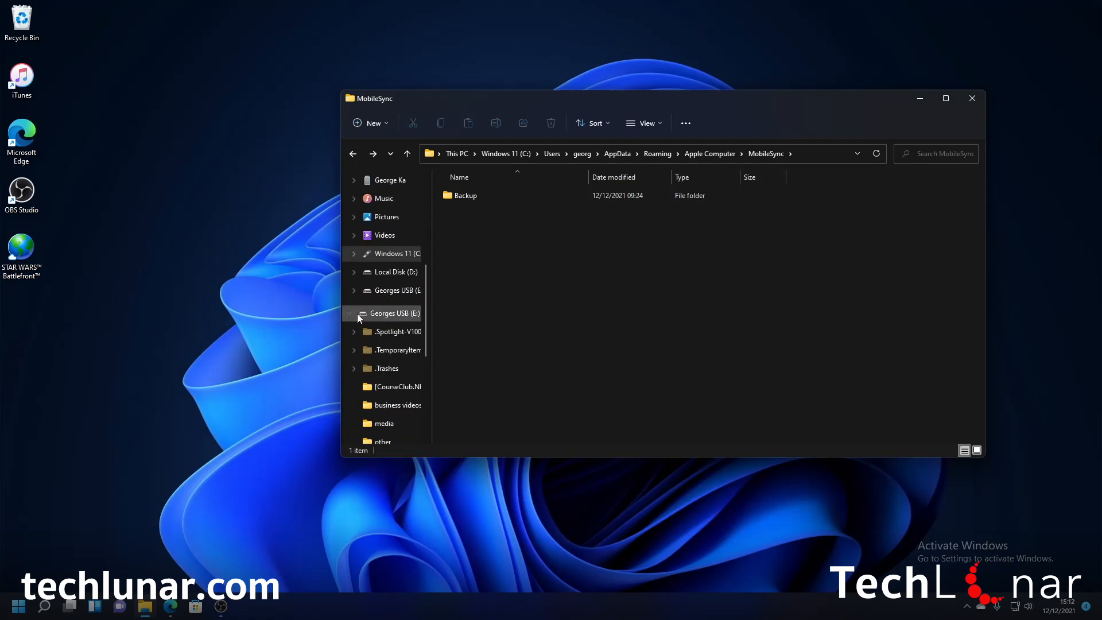
mouse_move(394, 318)
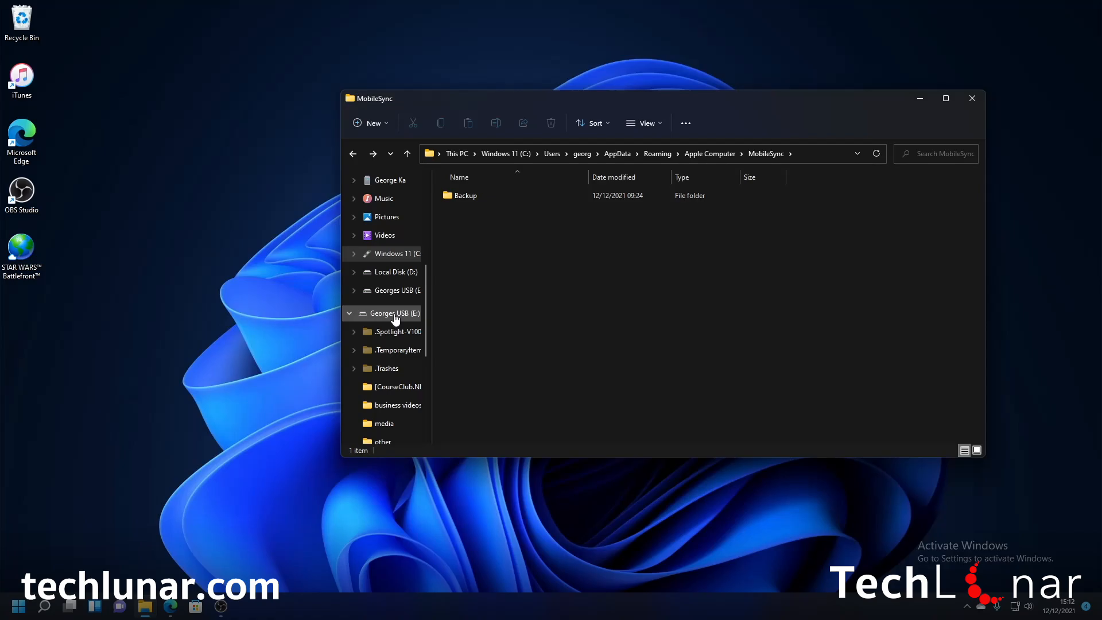
right_click(397, 312)
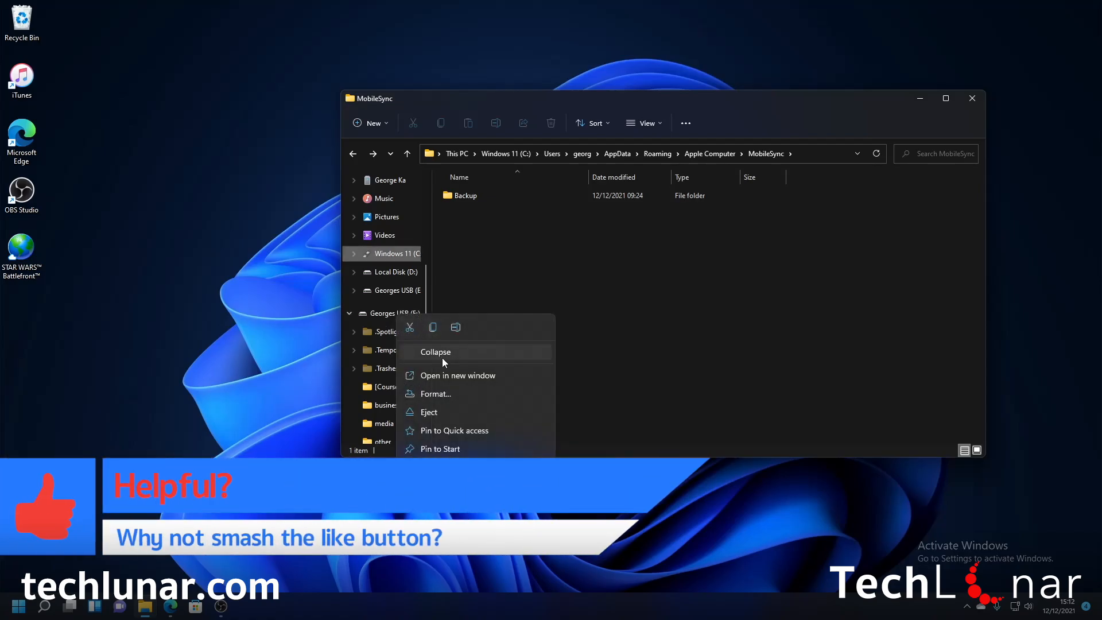
click(457, 374)
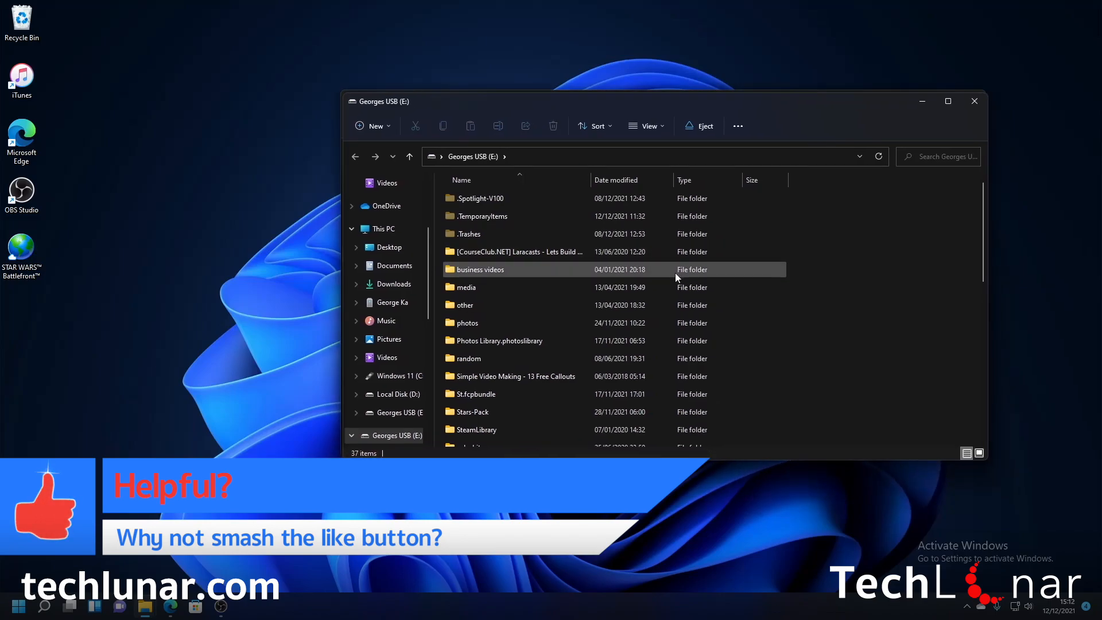
scroll(down, 3)
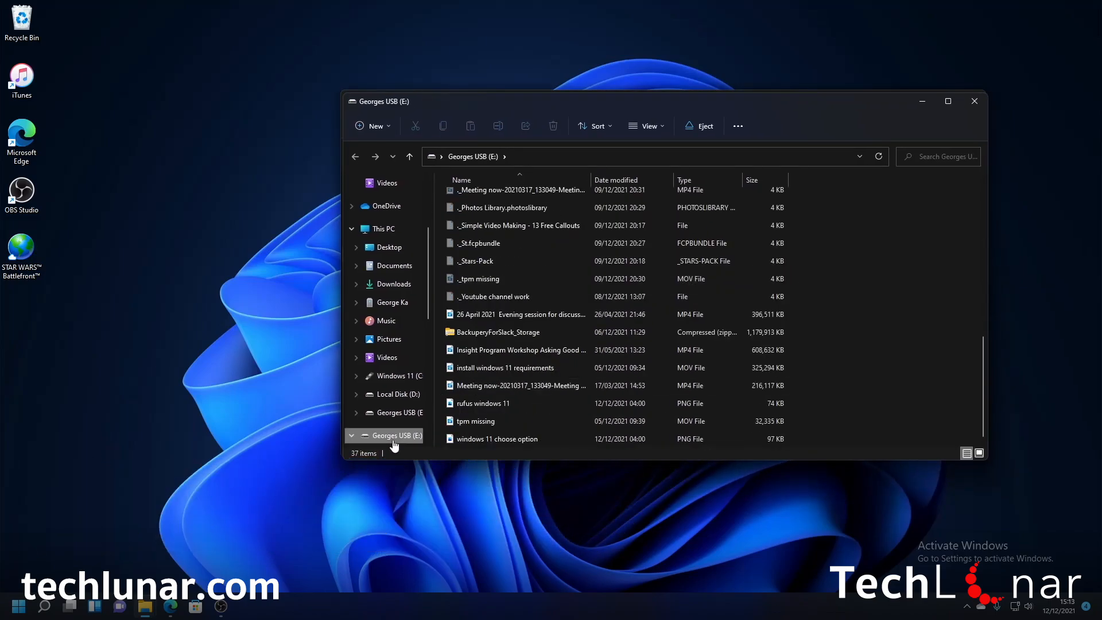
mouse_move(562, 456)
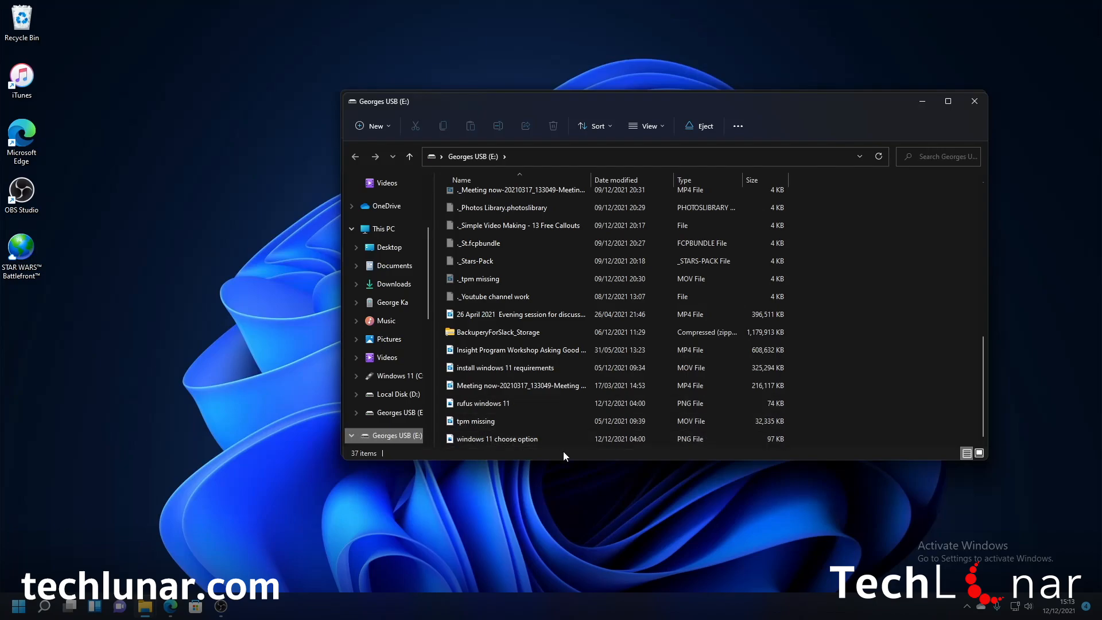
right_click(394, 435)
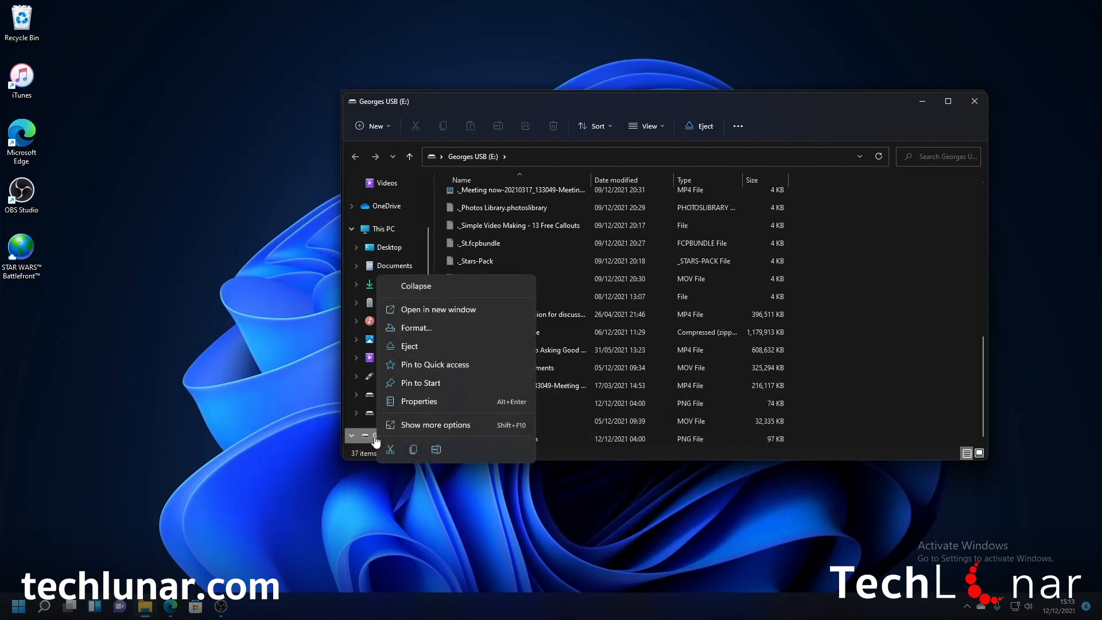
click(434, 424)
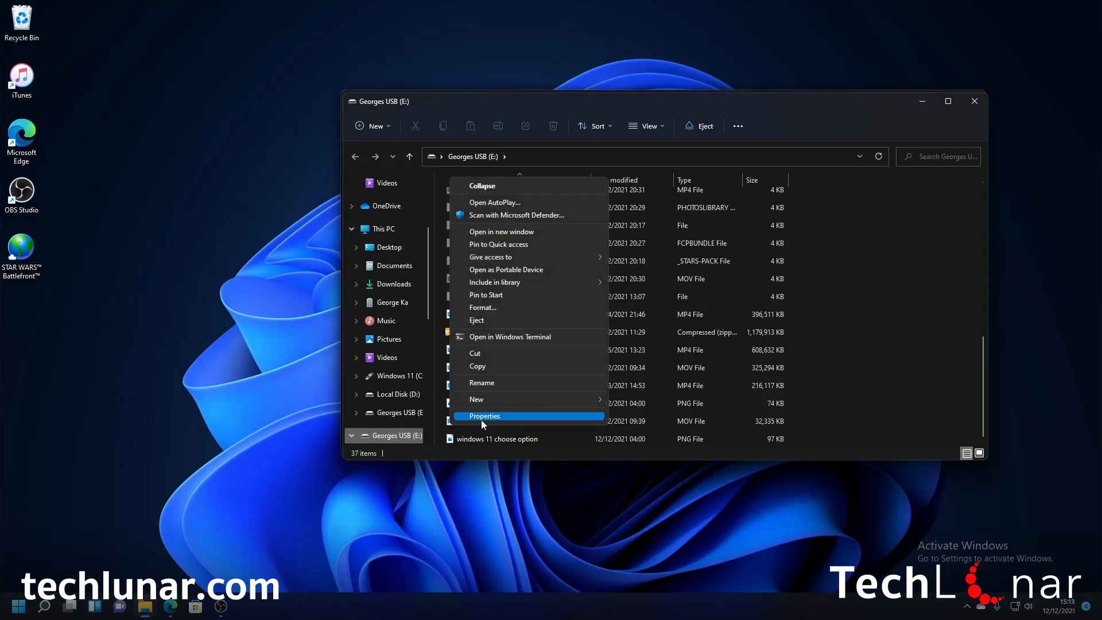
click(484, 415)
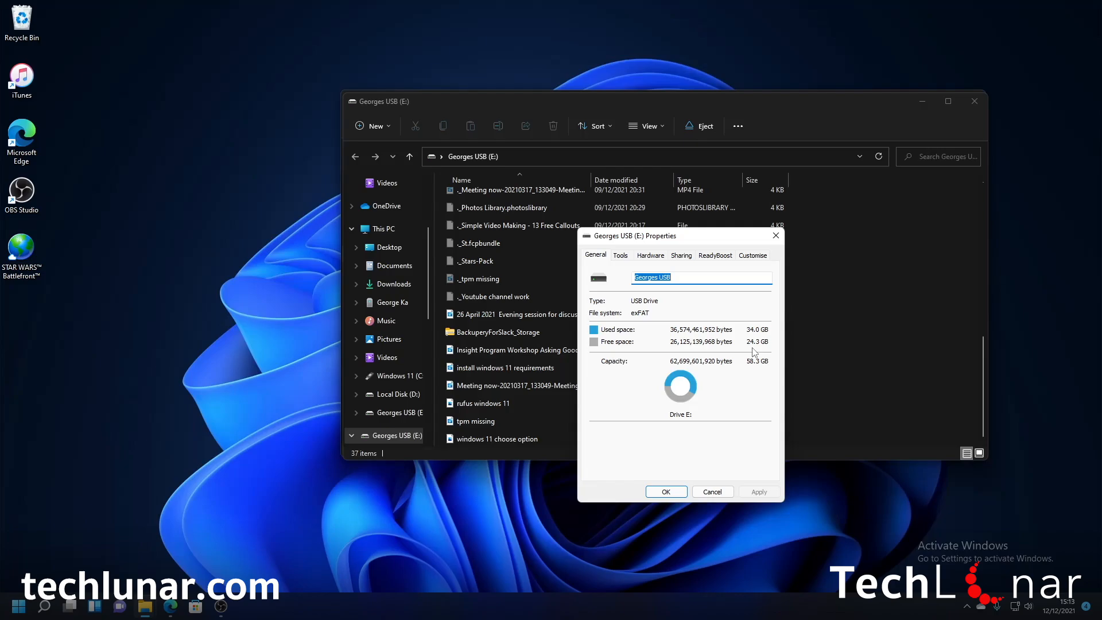
click(712, 491)
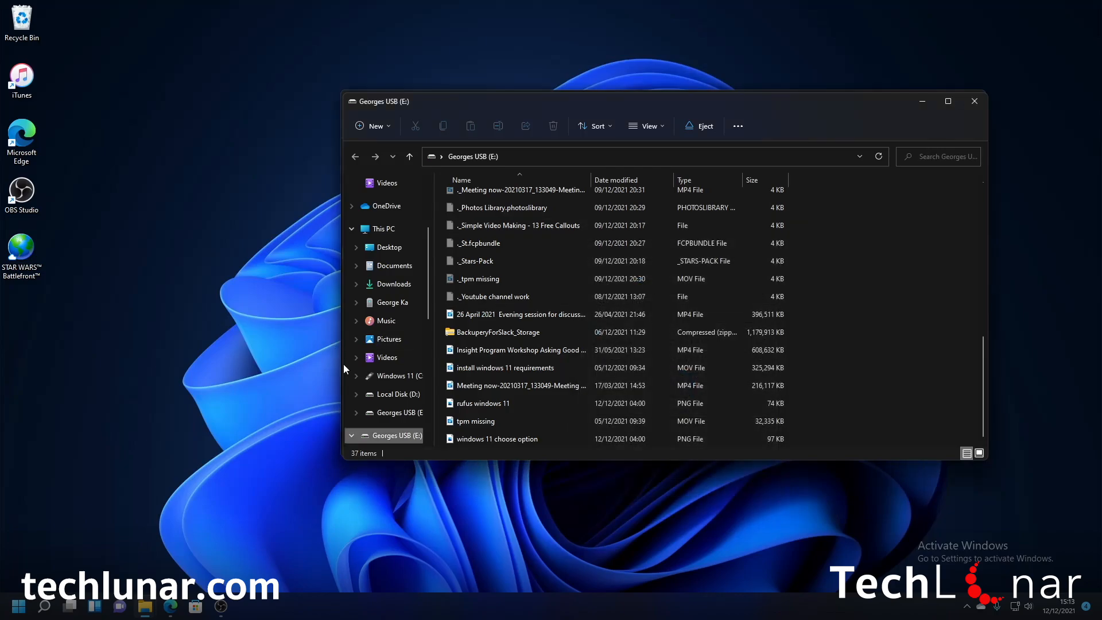
mouse_move(851, 278)
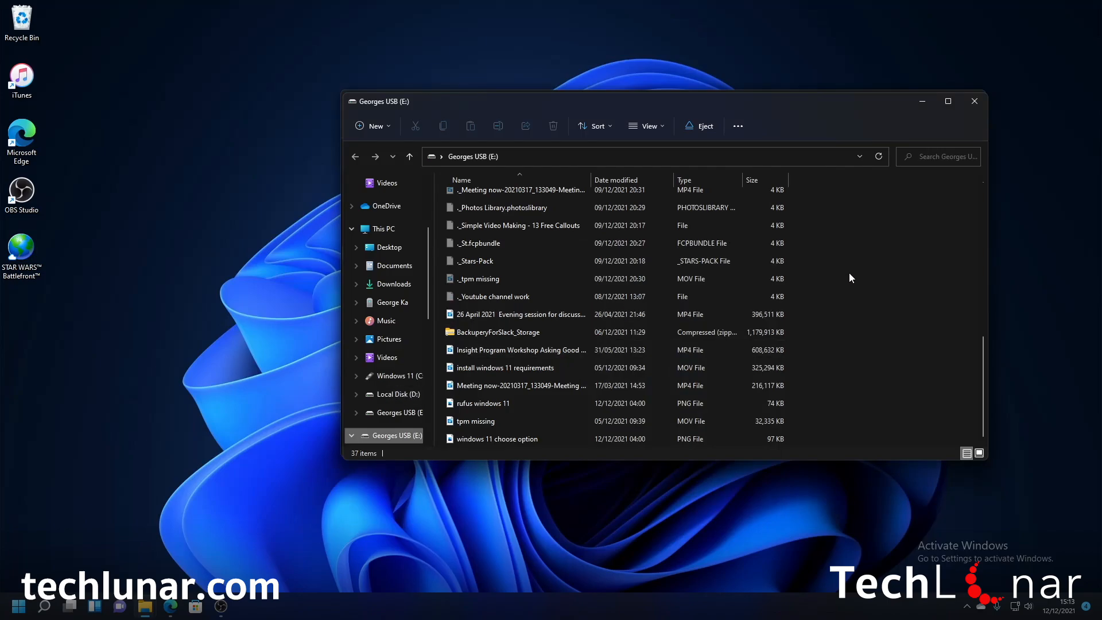
Step: Create a new folder on the USB drive and start naming it MobileSync
right_click(849, 278)
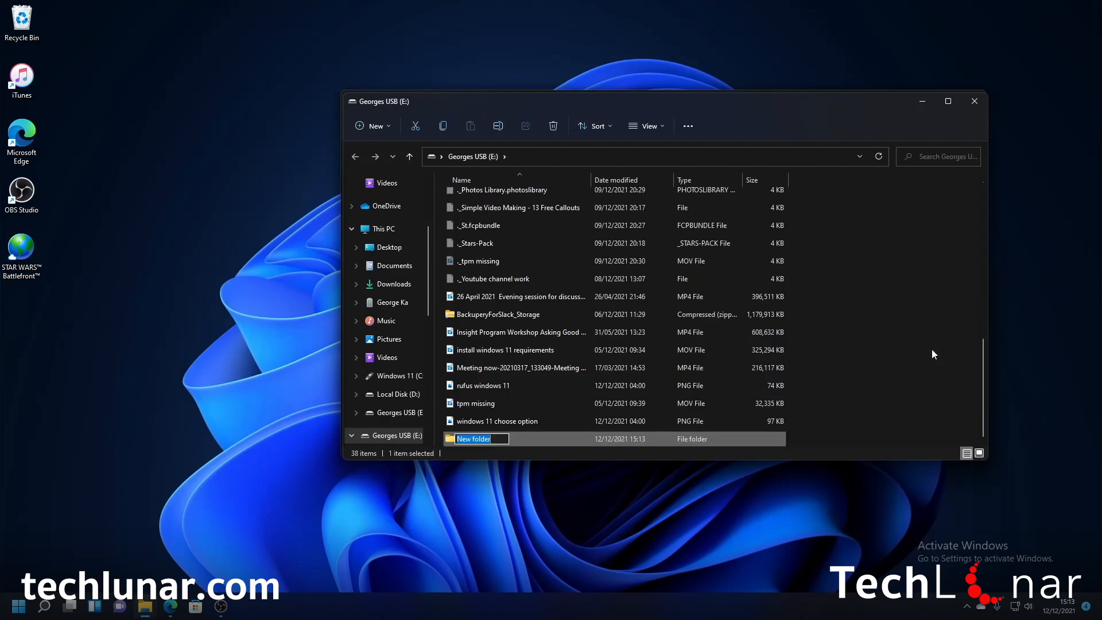
mouse_move(856, 367)
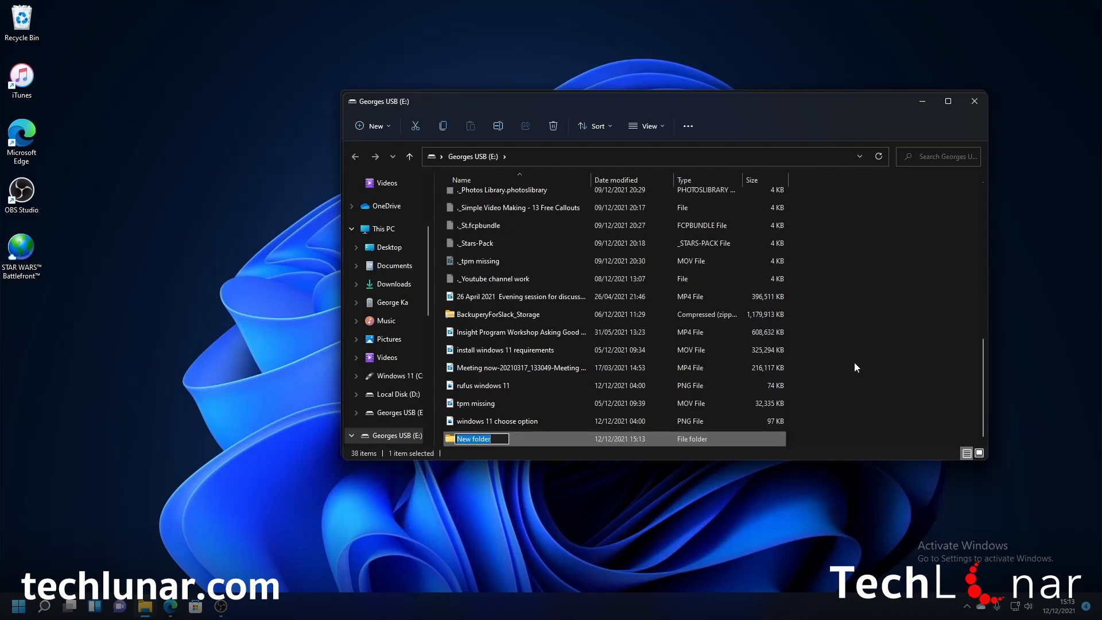
text(MobileSync)
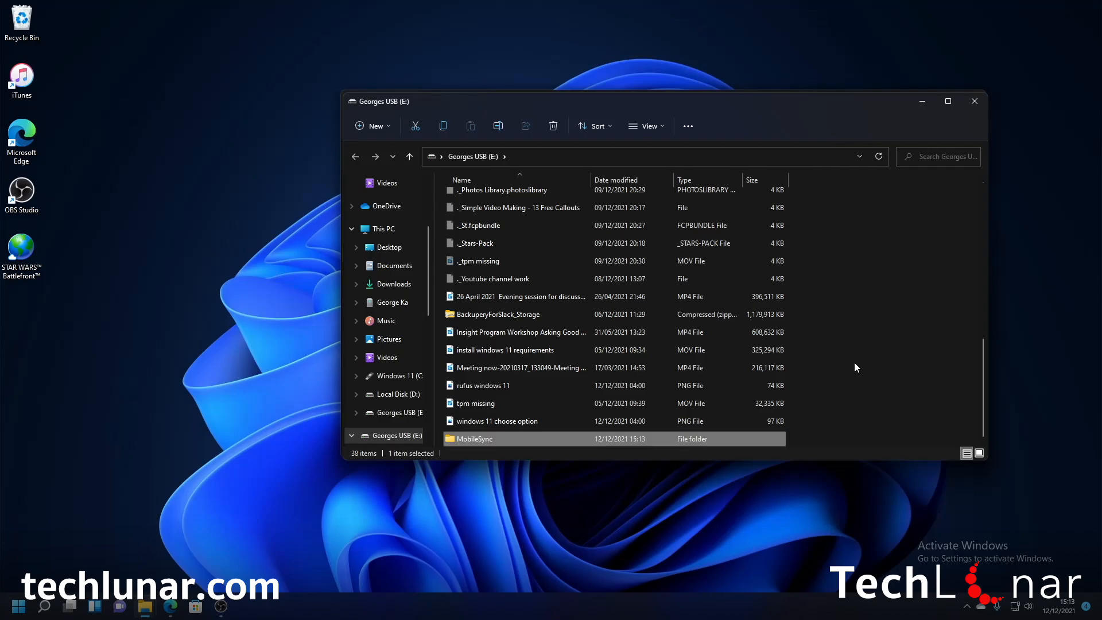
Step: Finish the MobileSync folder name and bring the C: MobileSync window forward beside it
double_click(475, 437)
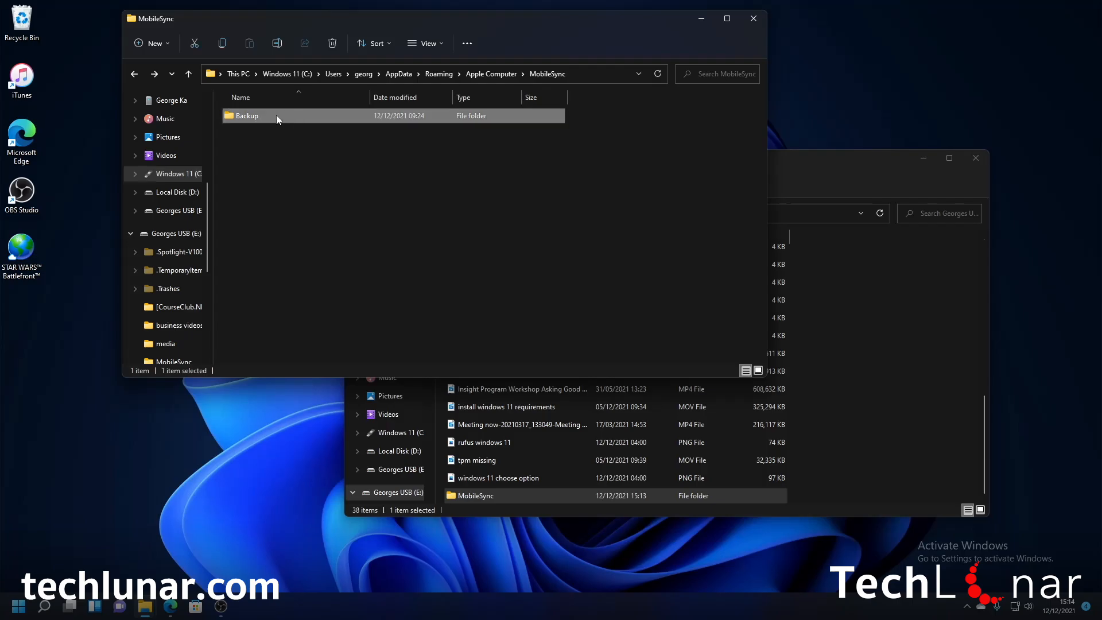
Step: Cut the Backup folder from C: MobileSync and paste it into E:\MobileSync
right_click(276, 116)
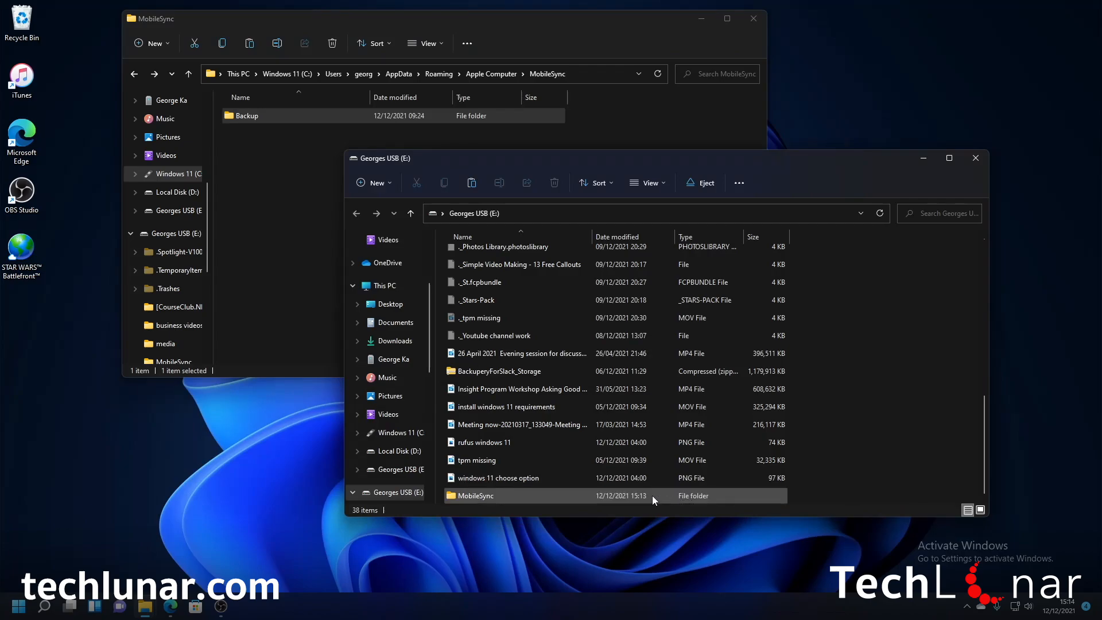
double_click(475, 495)
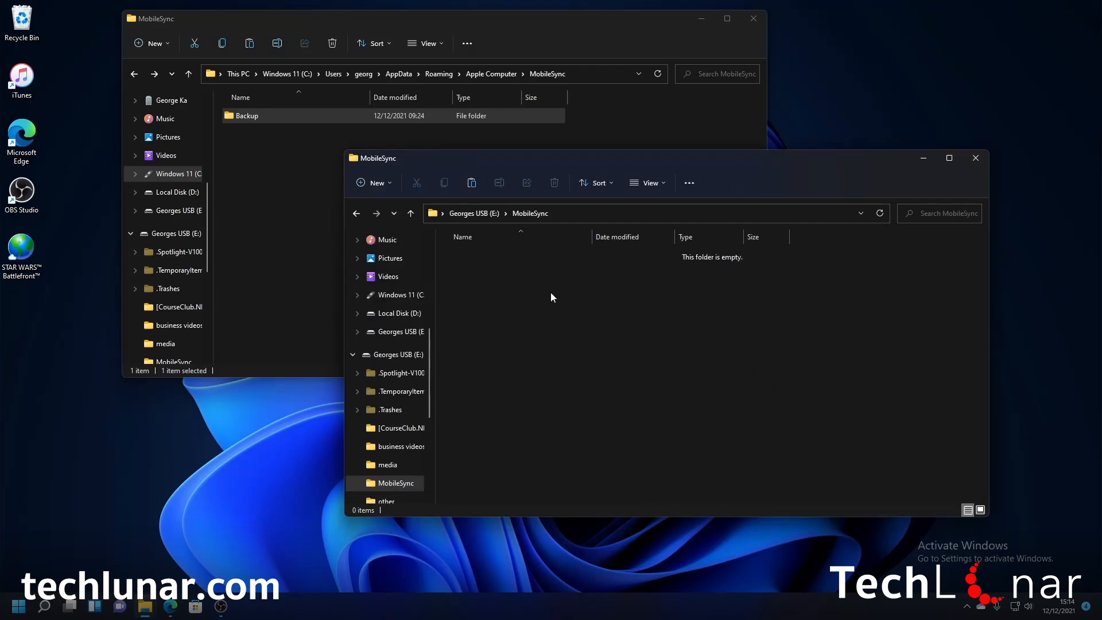
right_click(552, 296)
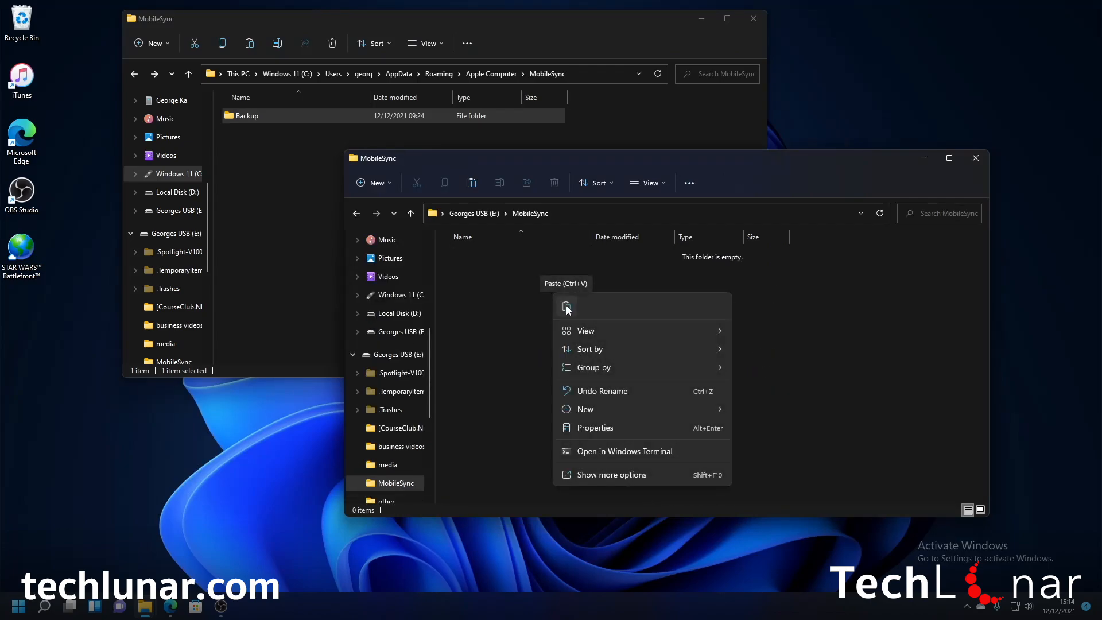
click(566, 307)
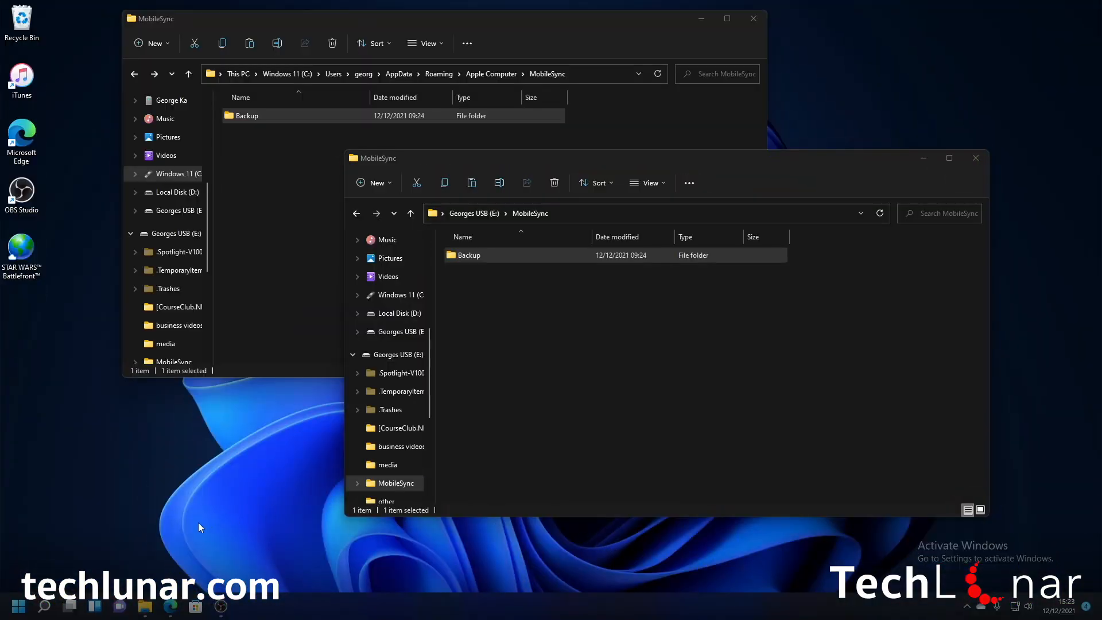
Step: Search the Start menu for 'command Prompt' and launch it
click(15, 605)
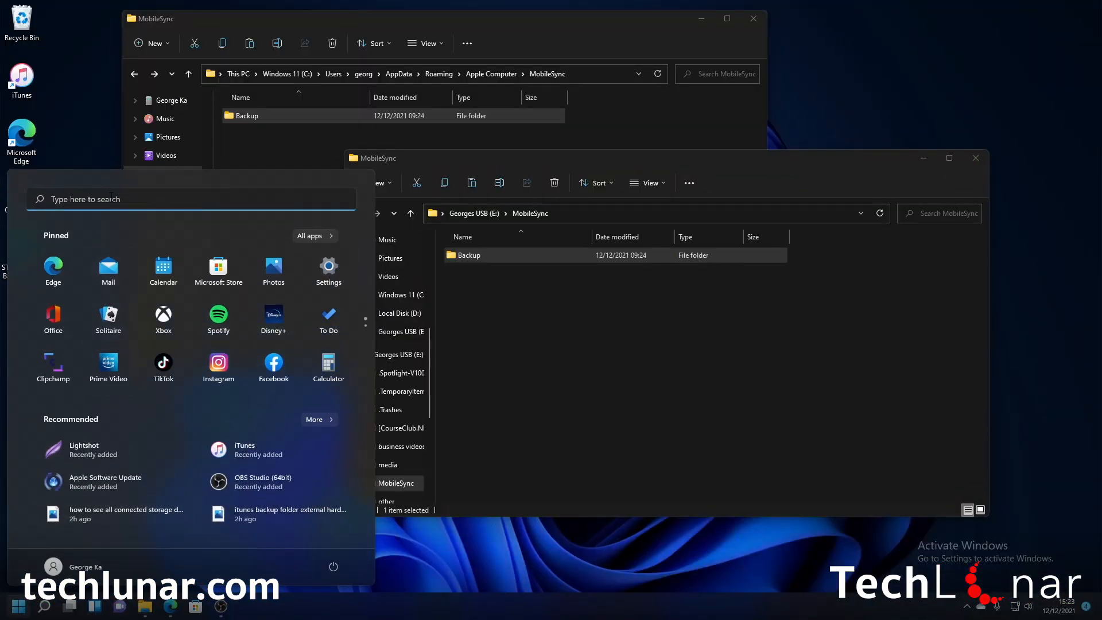
text(command Prompt)
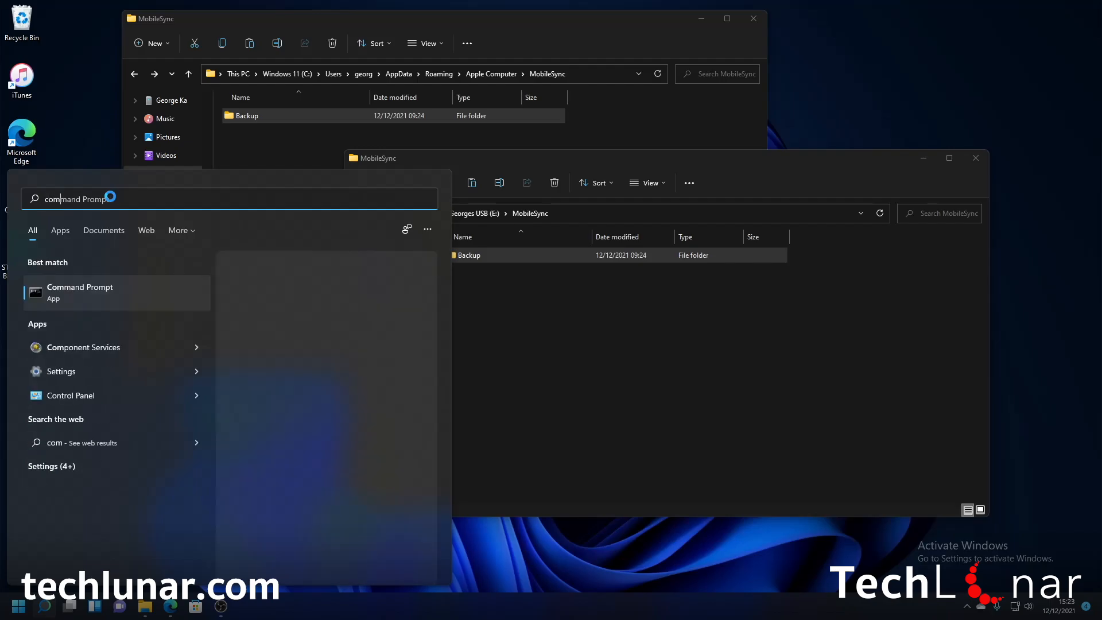
click(79, 288)
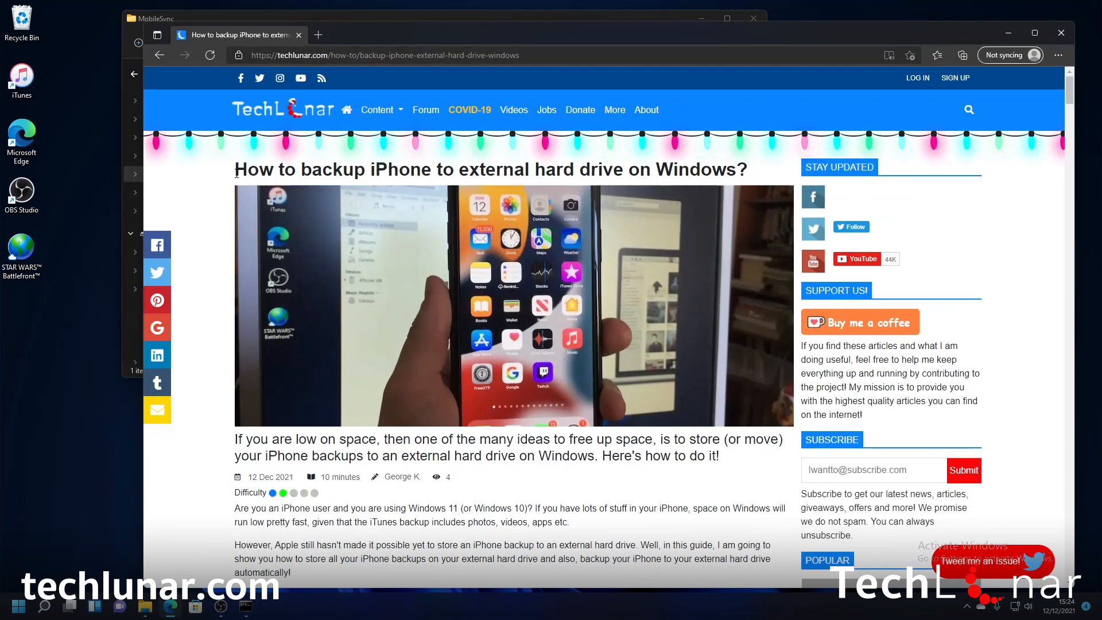
Step: Scroll the techlunar article to the 'Backup iPhone to external hard drive' MkLink step
scroll(down, 3)
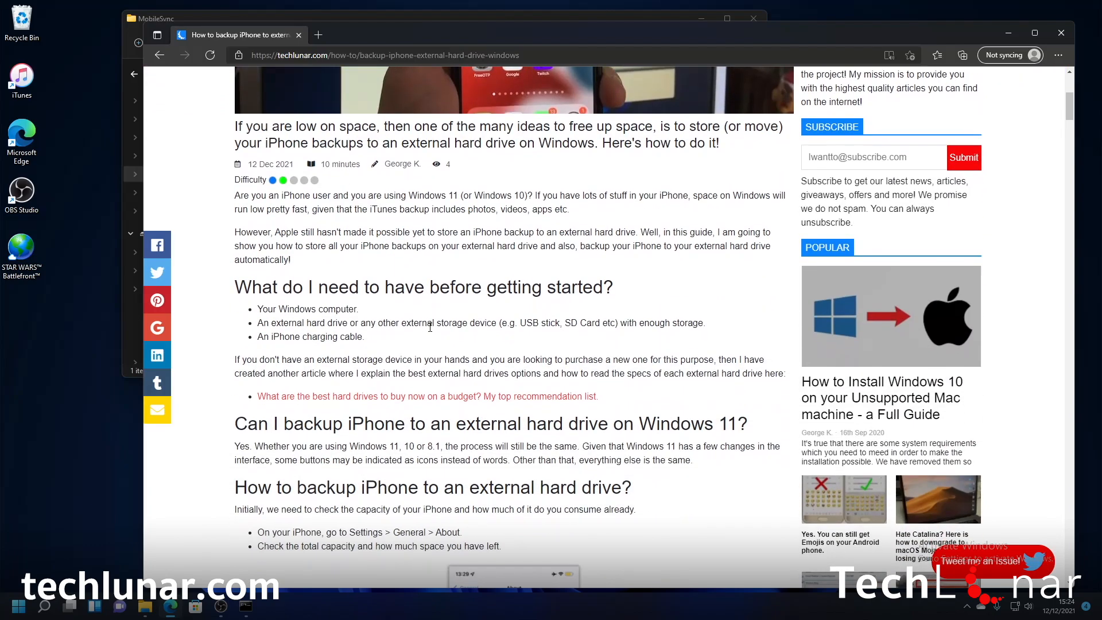
scroll(down, 3)
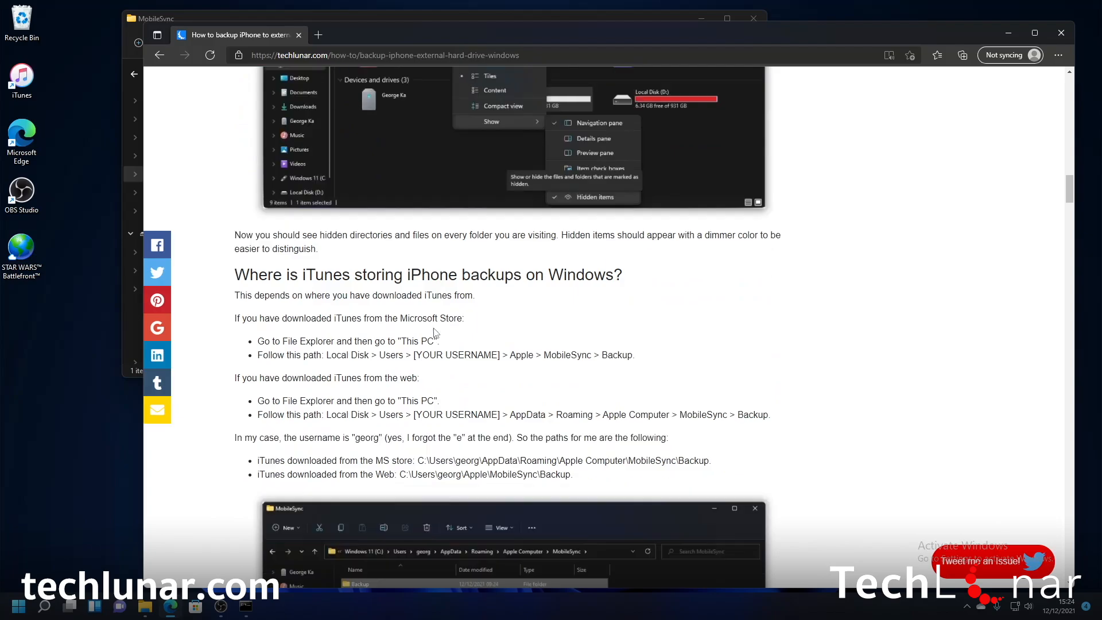
scroll(down, 3)
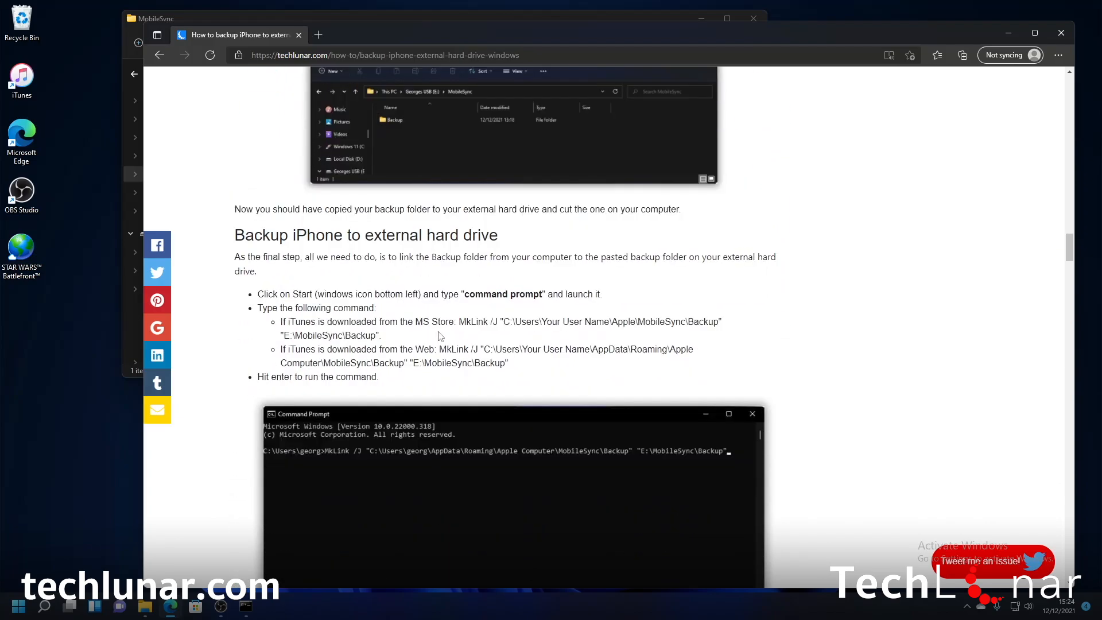
scroll(down, 3)
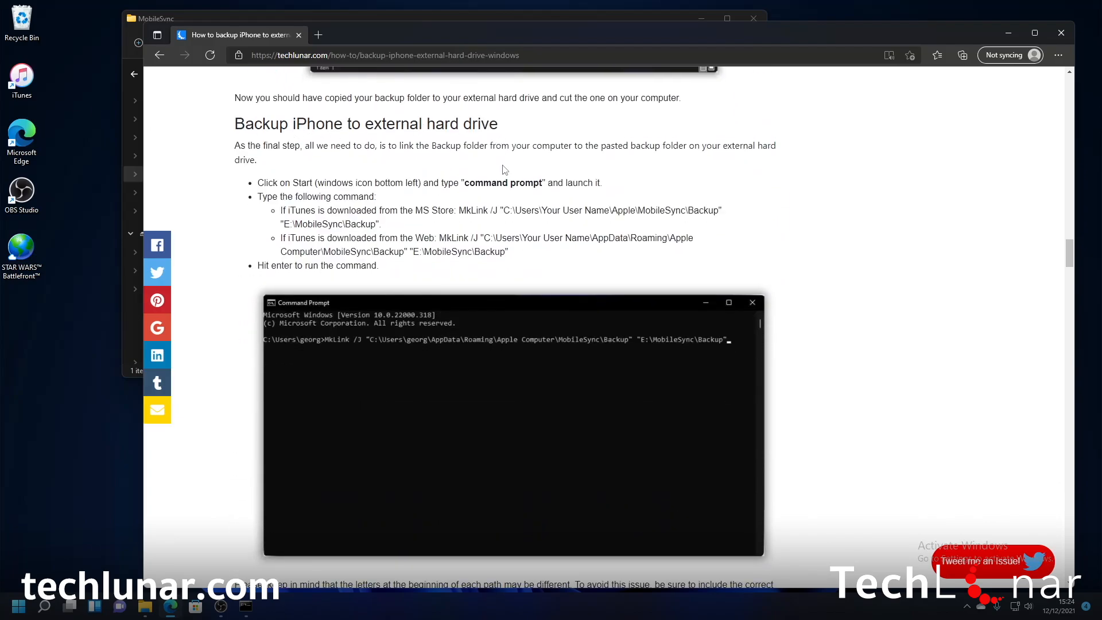
scroll(up, 3)
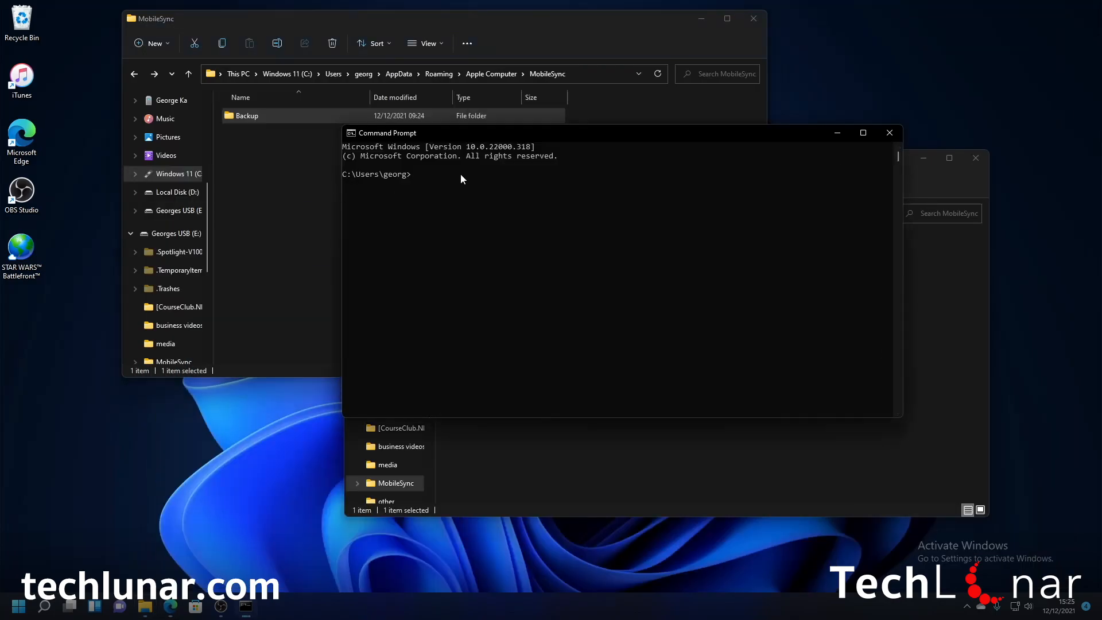
Step: Enter MkLink /J "C:\Users\Your User Name\AppData\Roaming\Apple Computer\MobileSync\Backup" without running it
text(MkLink /J "C:\Users\Your User Name\AppData\Roaming\Apple Computer\MobileSync\Backup" "E:\MobileSync\Backup")
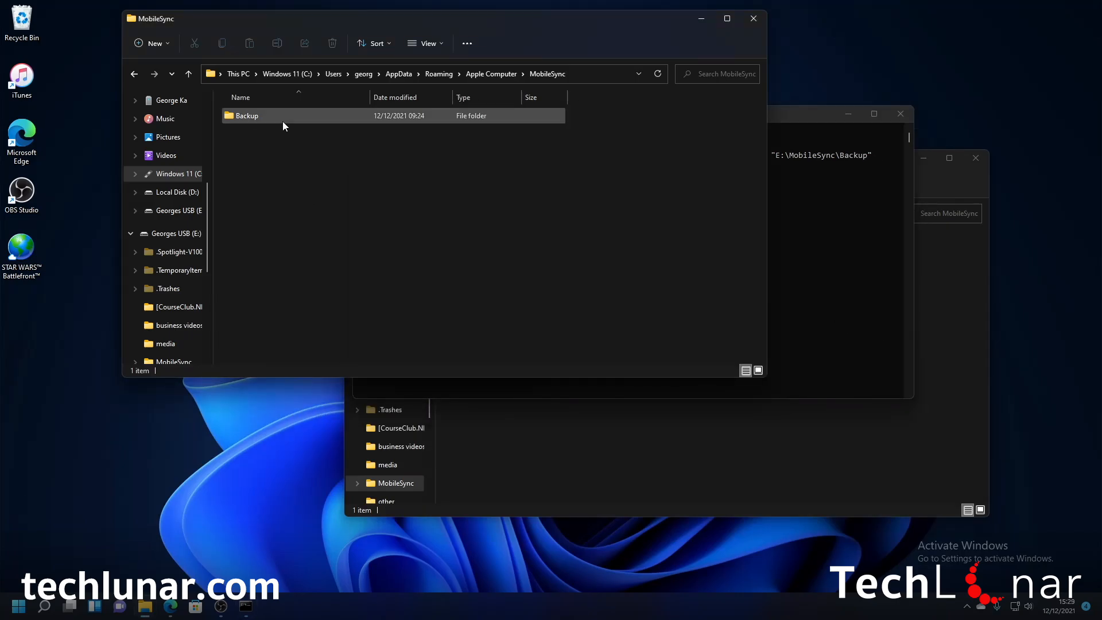
mouse_move(285, 125)
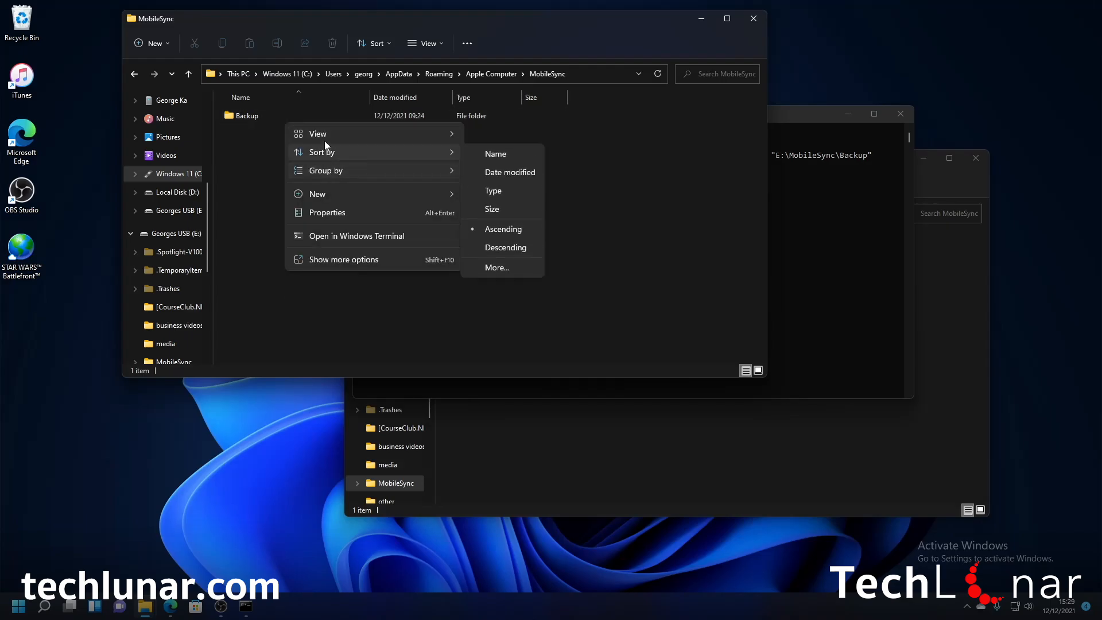
Step: Select the Backup folder in C's MobileSync folder for deletion
click(245, 115)
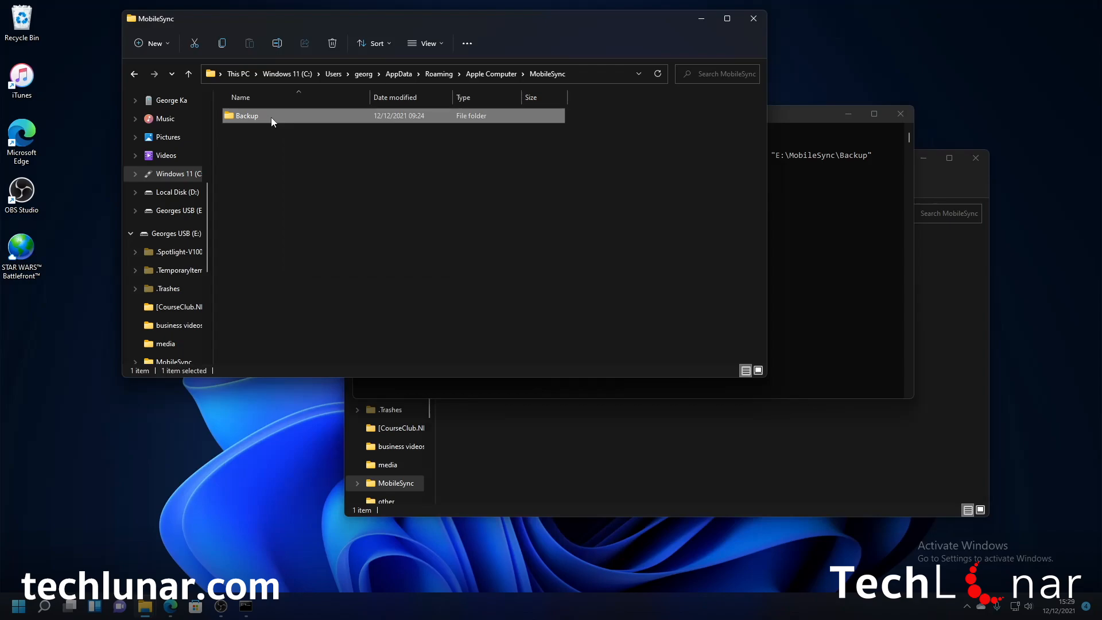
mouse_move(265, 134)
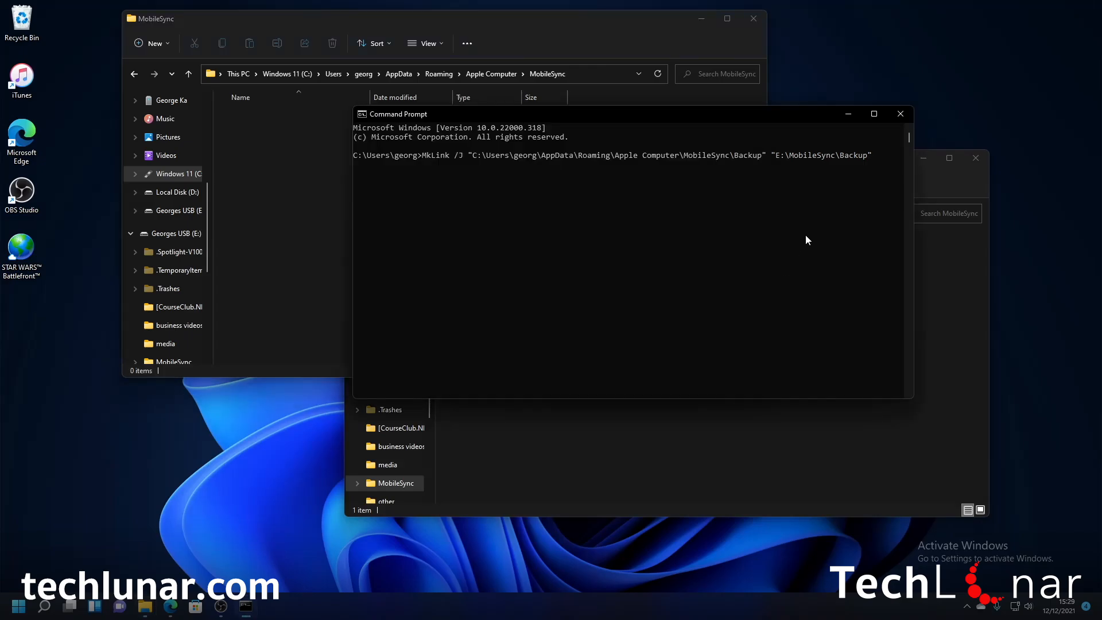
mouse_move(855, 176)
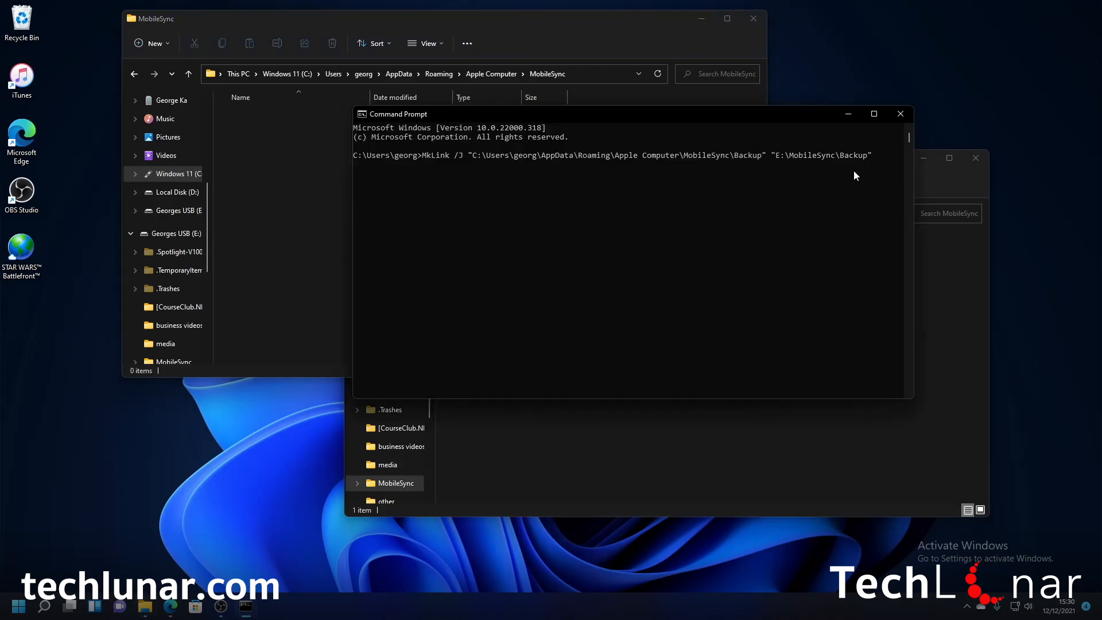
Step: Run the MkLink /J command, creating the junction to E:\MobileSync\Backup
key(Return)
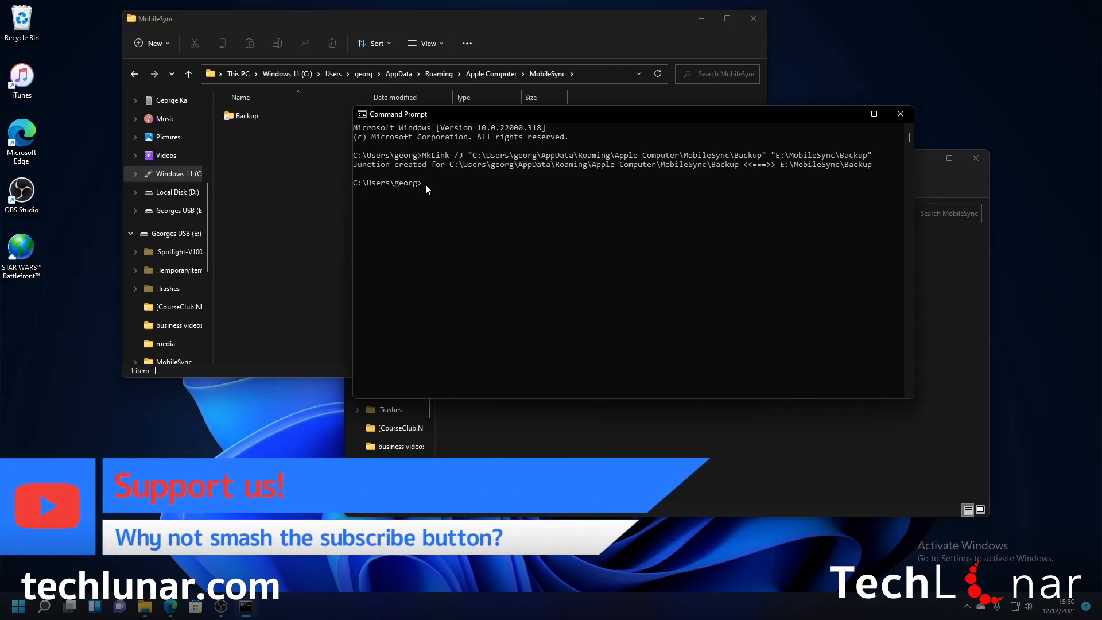
mouse_move(396, 167)
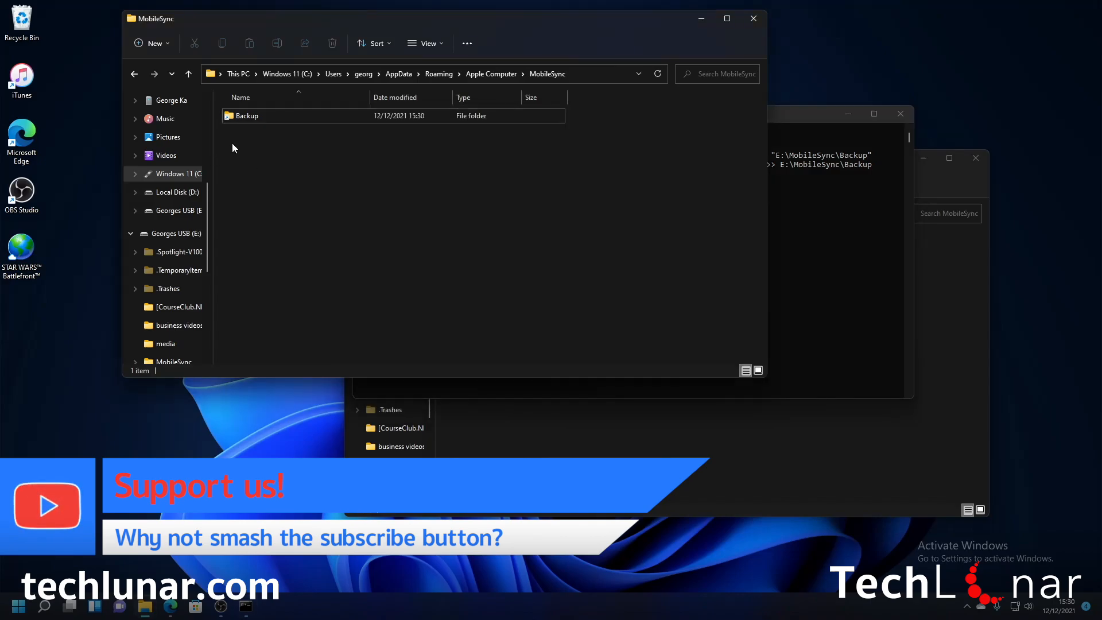
mouse_move(284, 120)
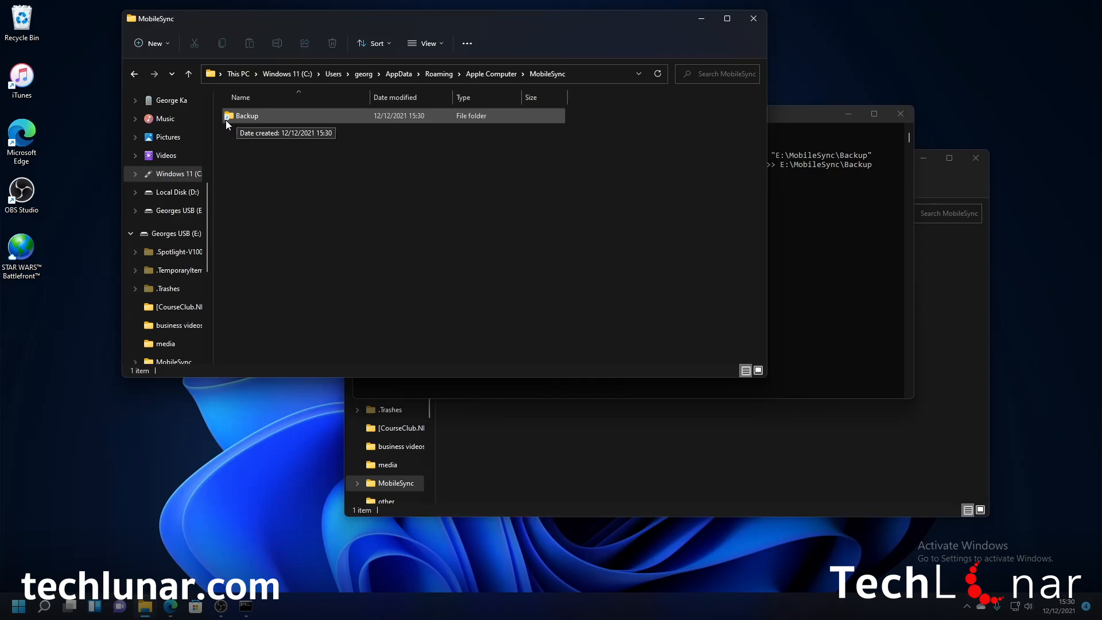
Step: Open the junction Backup folder on C to reveal the device backup stored on the USB stick
double_click(247, 115)
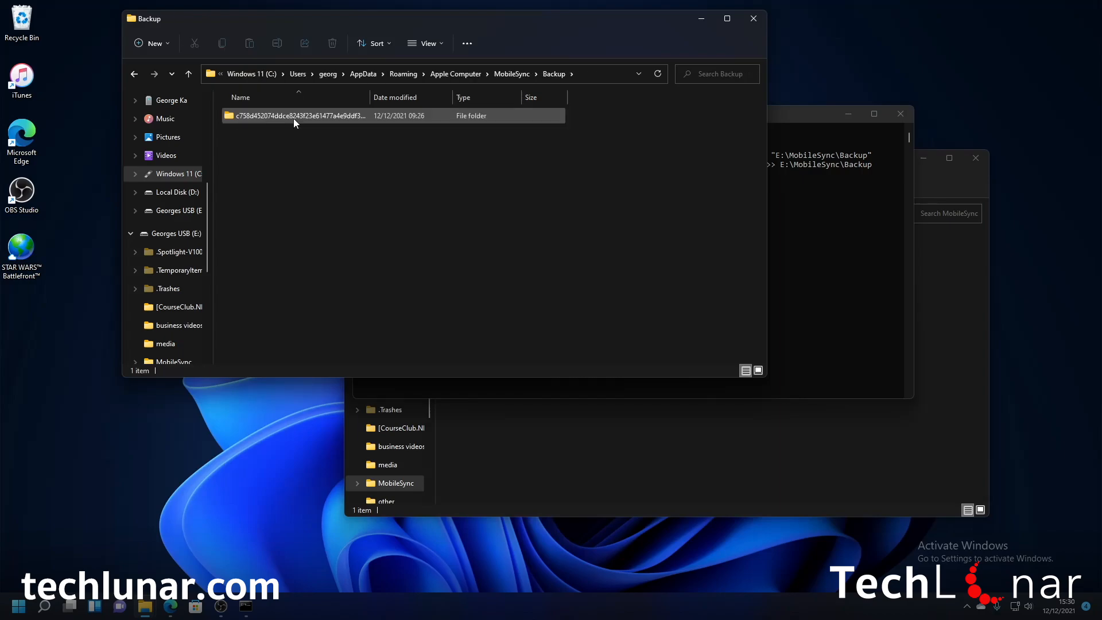
mouse_move(344, 123)
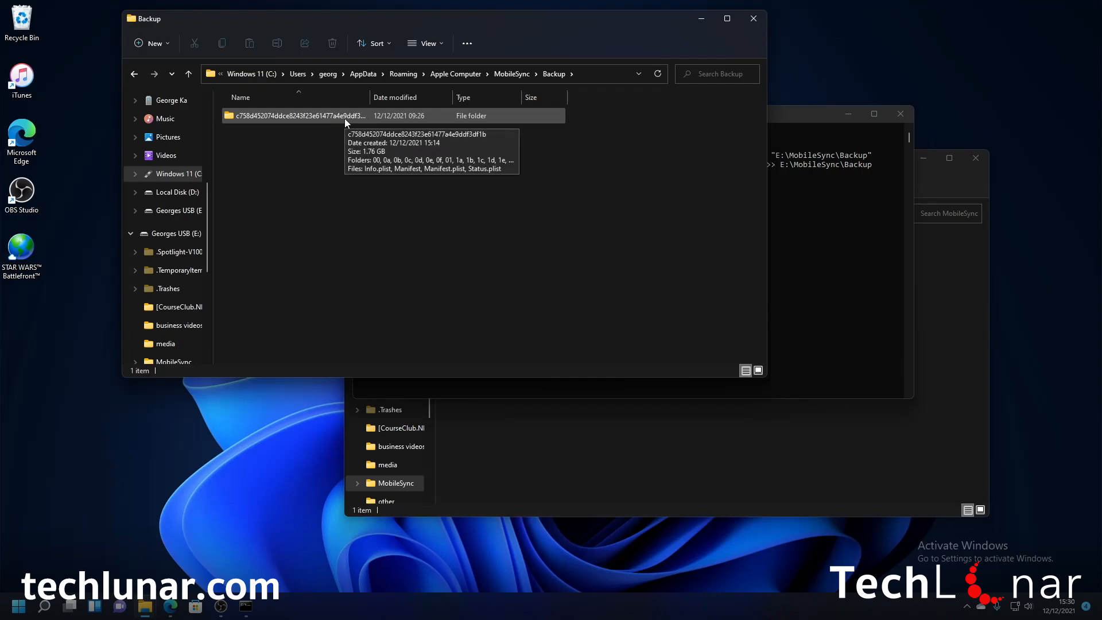
mouse_move(323, 209)
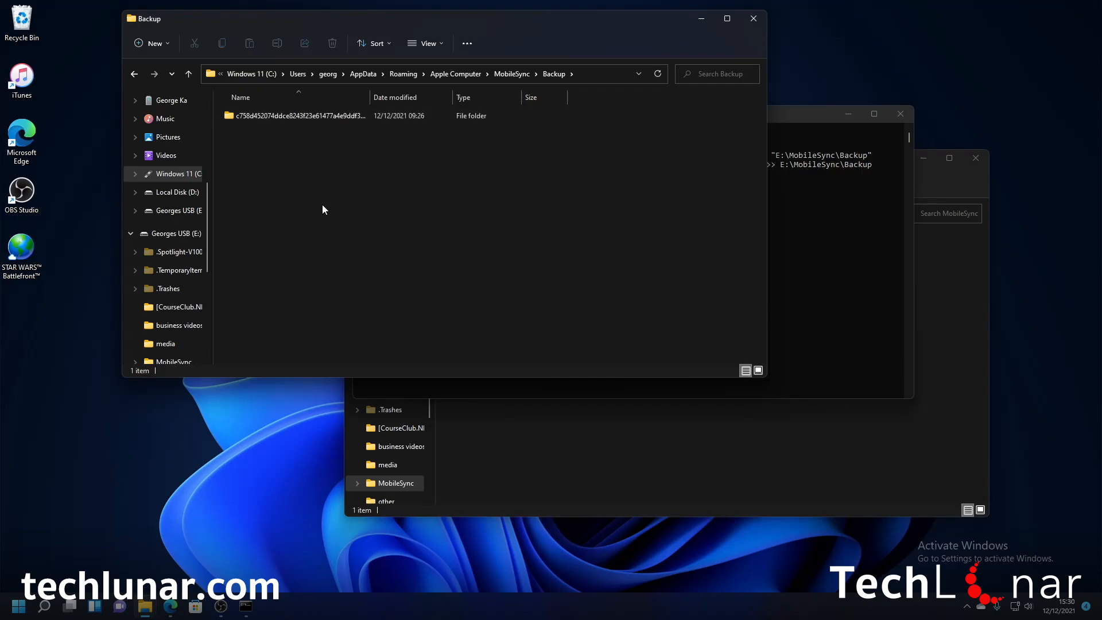
mouse_move(323, 114)
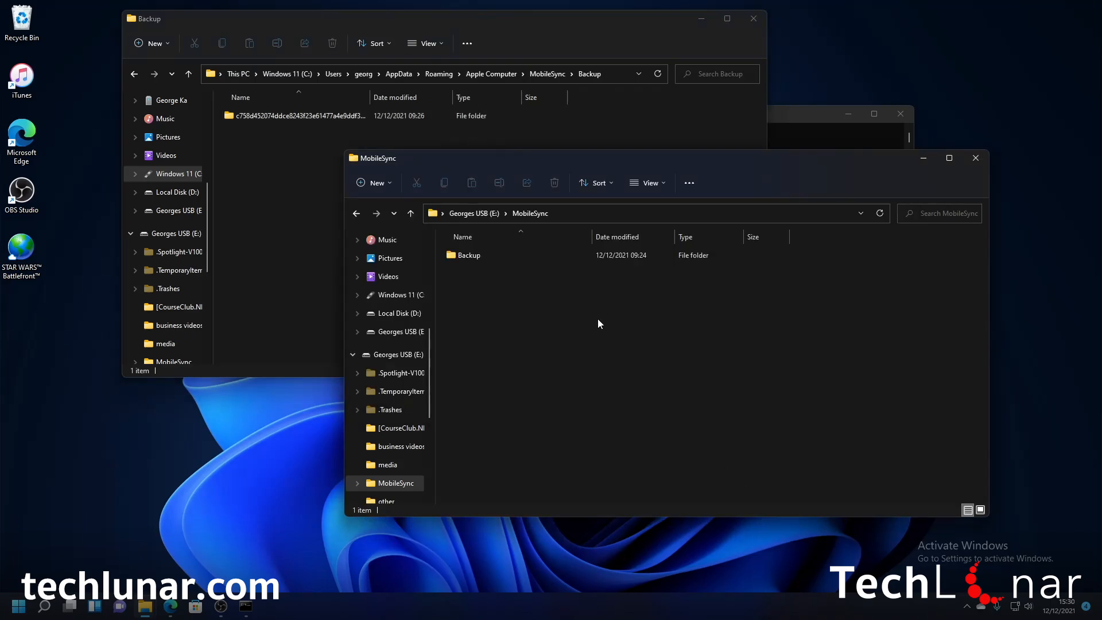
mouse_move(467, 255)
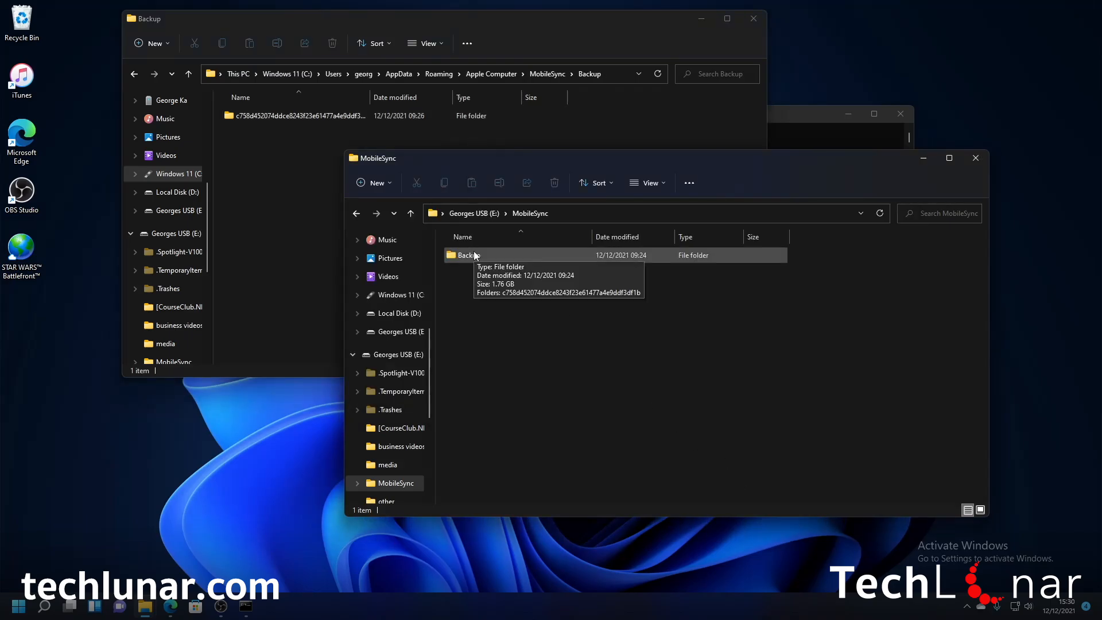
mouse_move(38, 86)
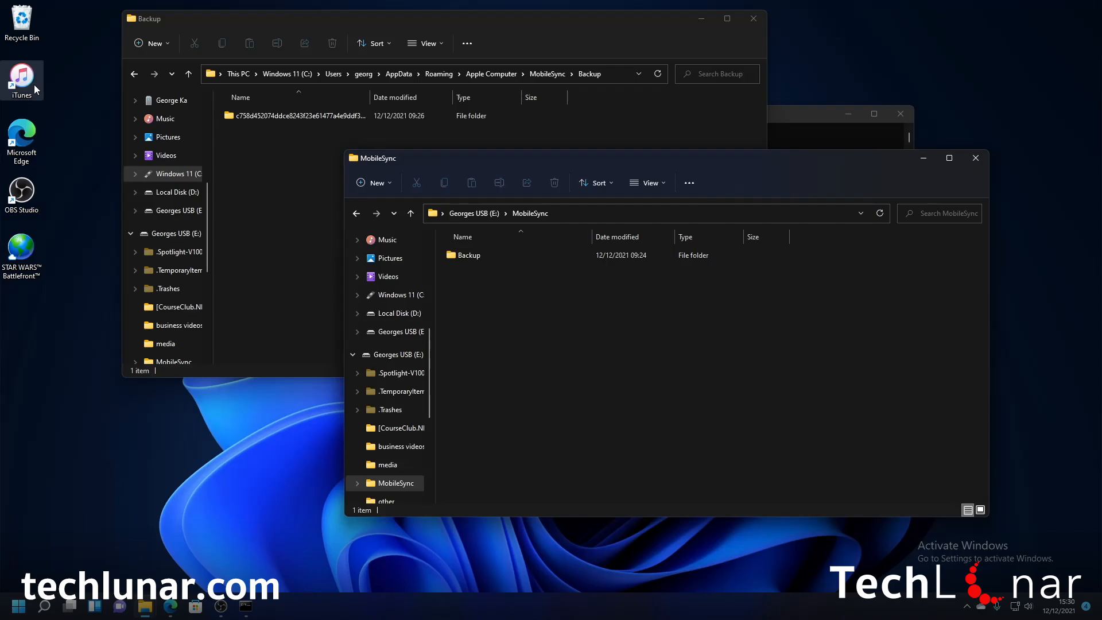
Step: Launch iTunes, postpone the update, run Back Up Now to this computer, then close iTunes
double_click(20, 79)
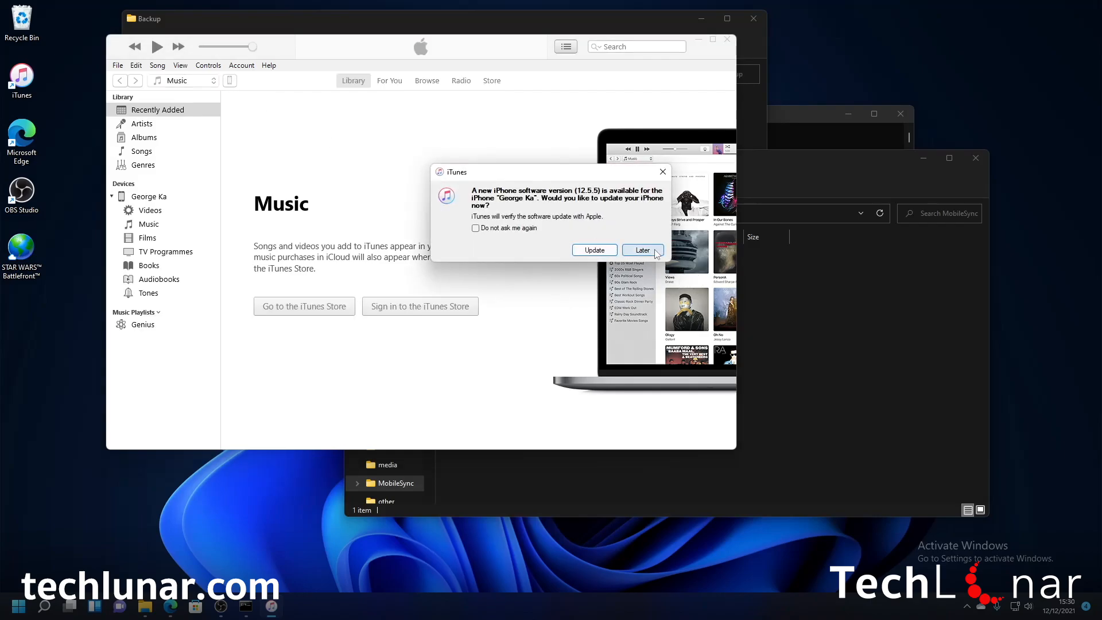
click(640, 249)
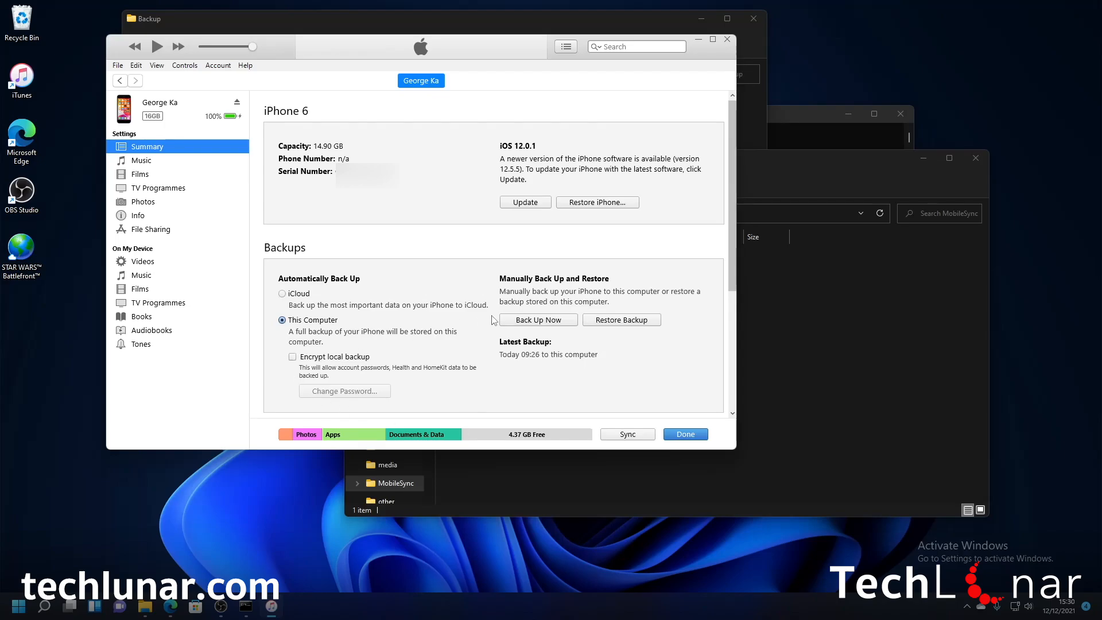
click(537, 321)
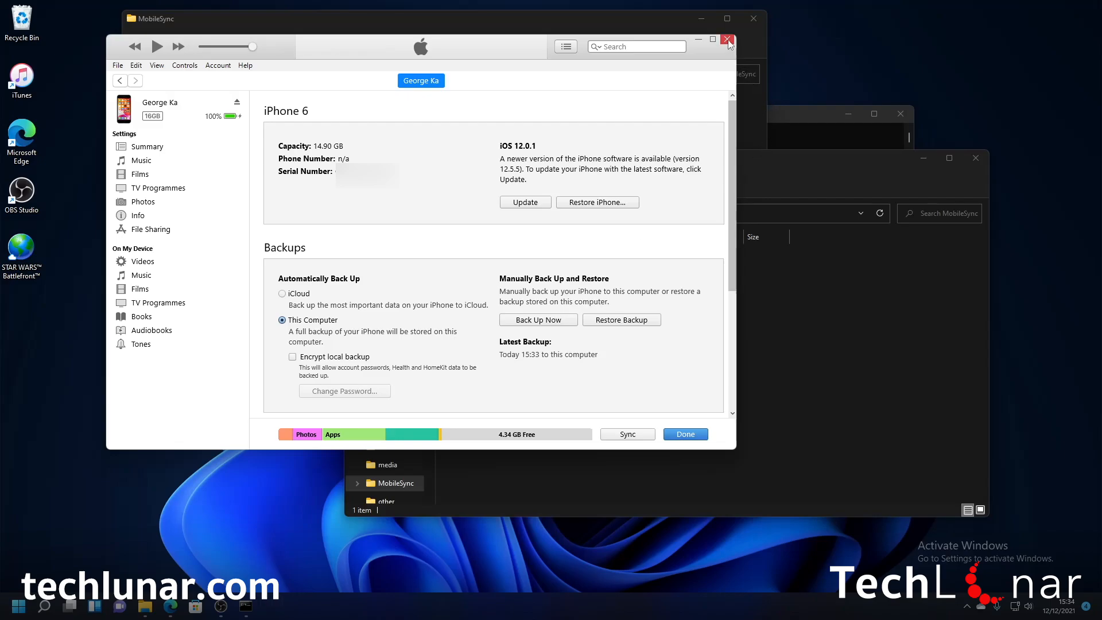
click(727, 40)
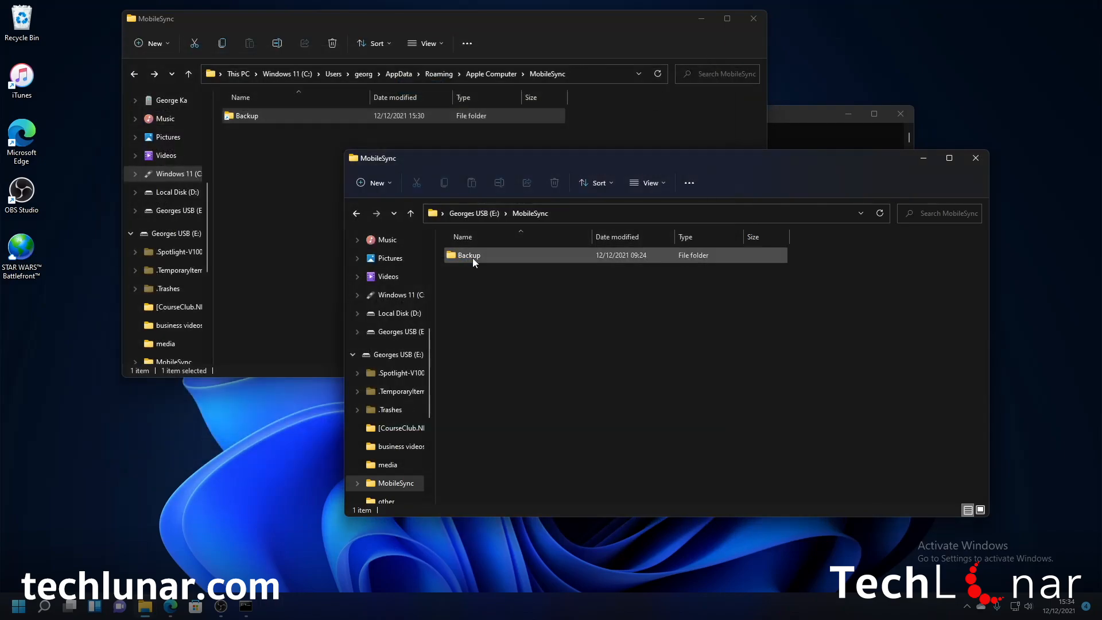
Step: Open the device backup folder on the USB stick and check Manifest's 15:32–15:33 timestamp
double_click(468, 255)
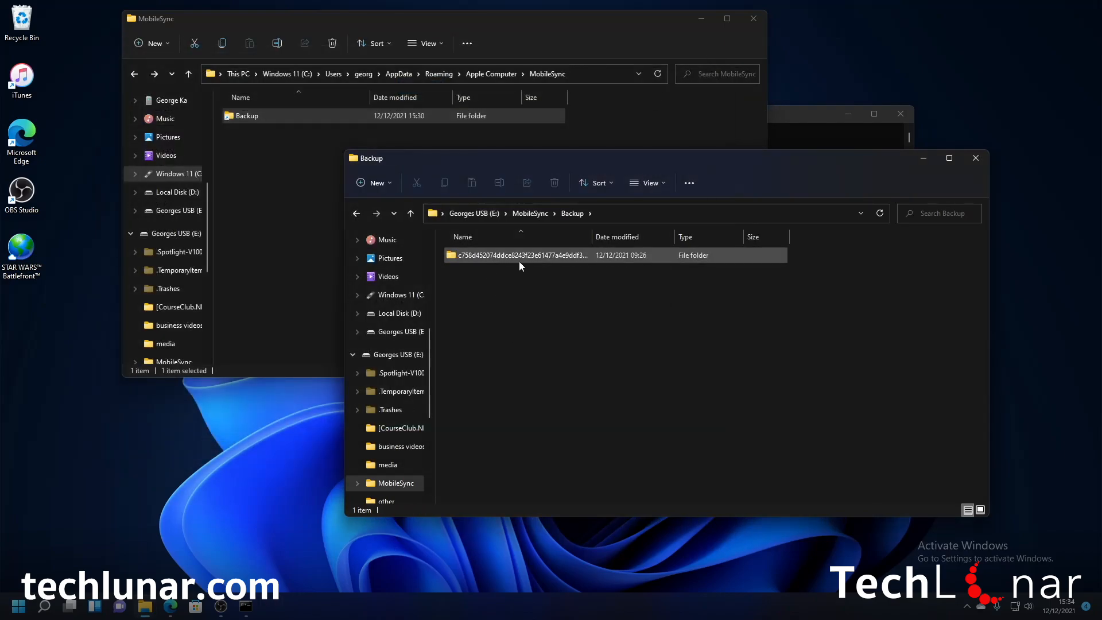
double_click(520, 255)
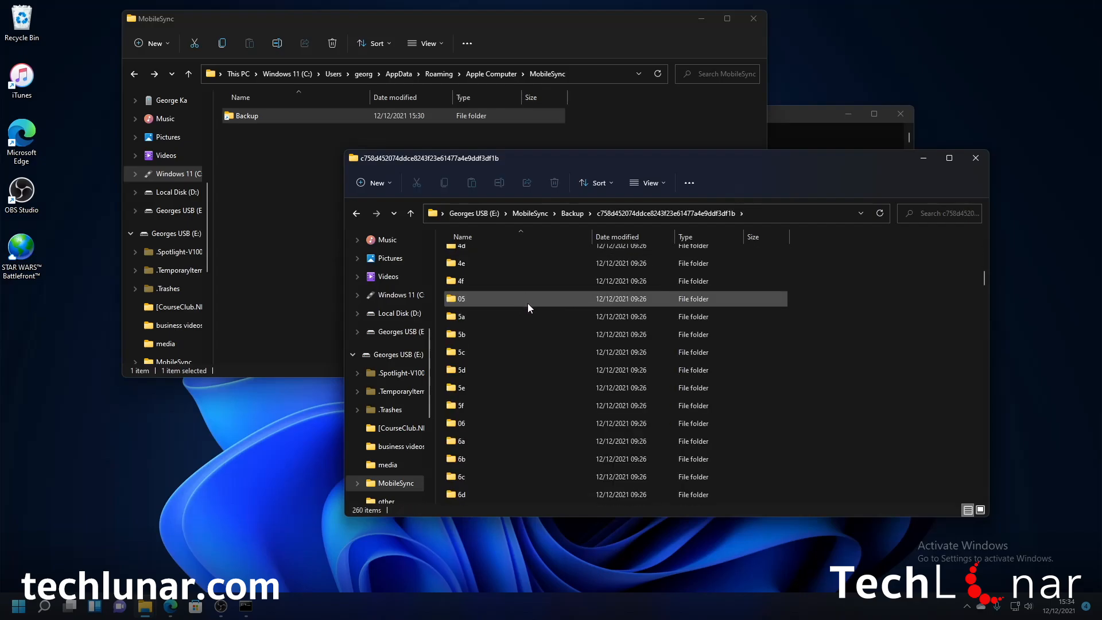
scroll(down, 3)
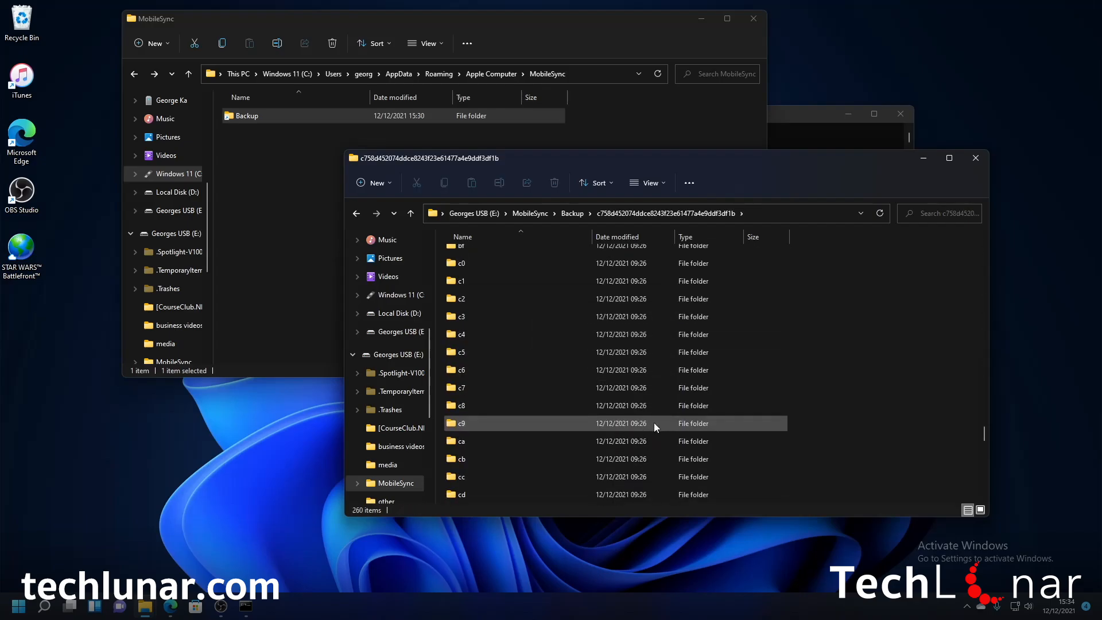
scroll(down, 3)
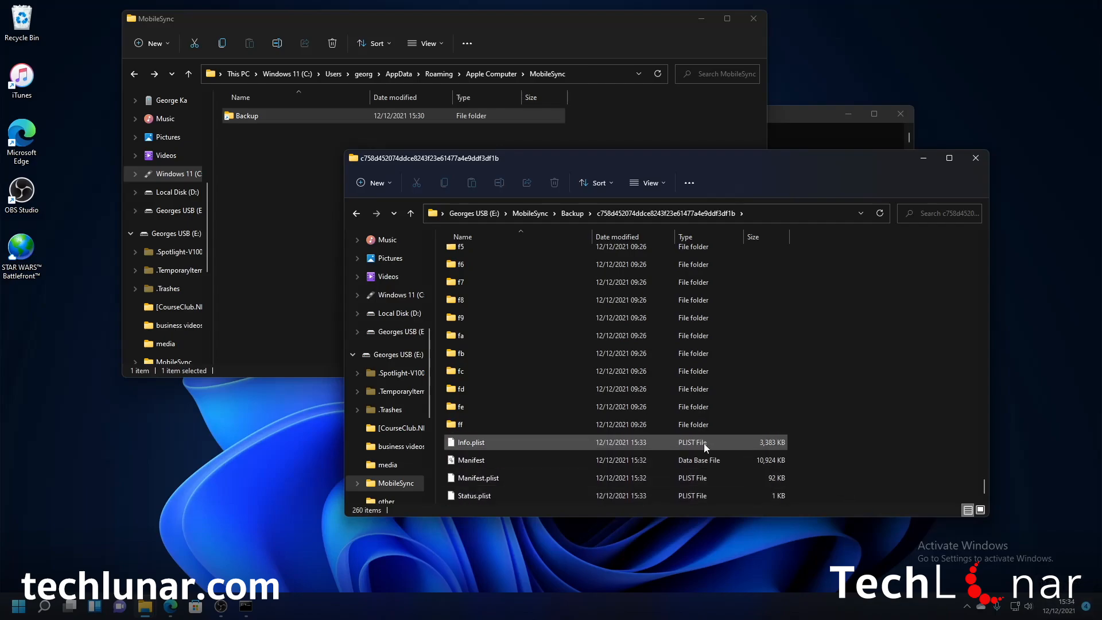
click(470, 459)
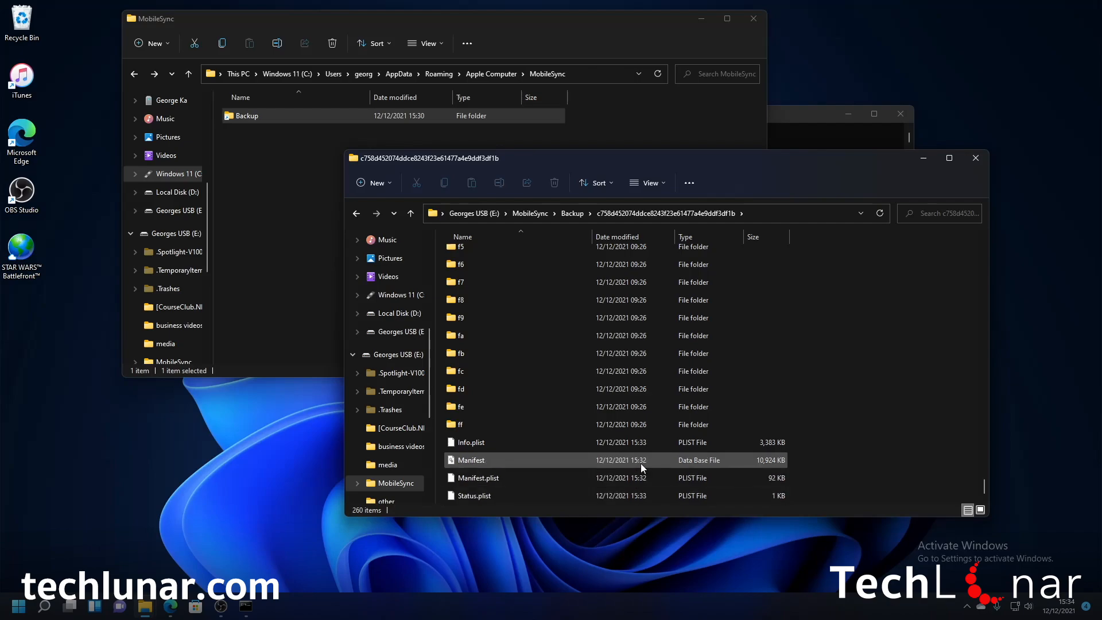